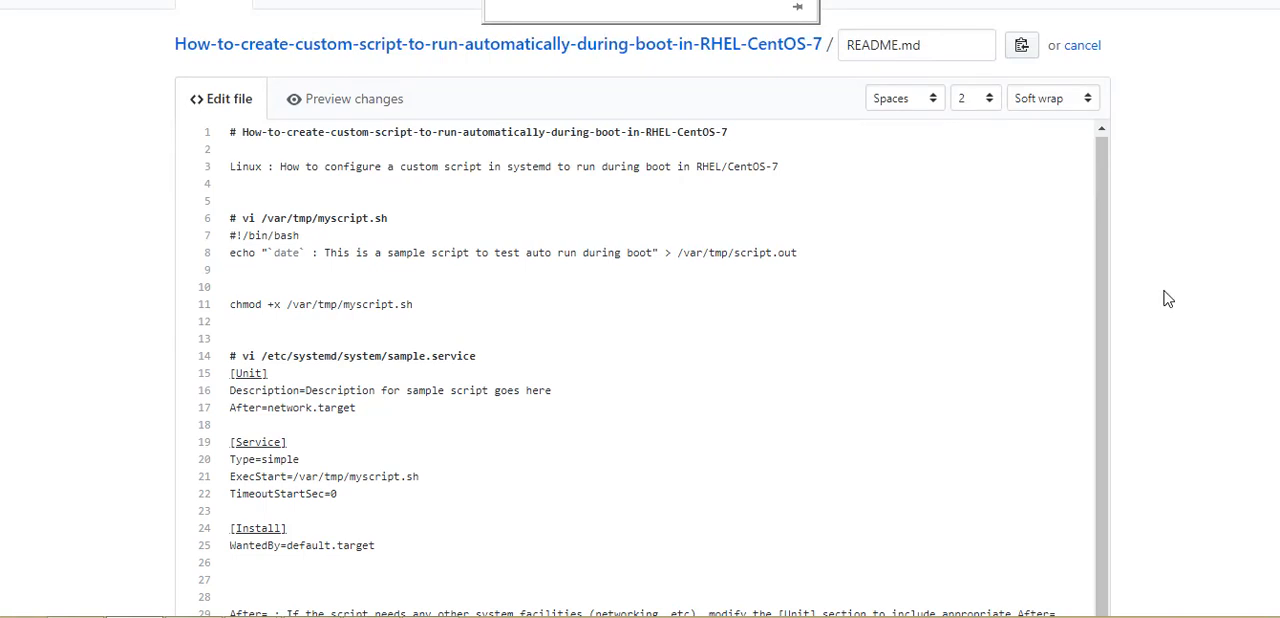
{"action": "mouse_move", "coordinate": [425, 44]}
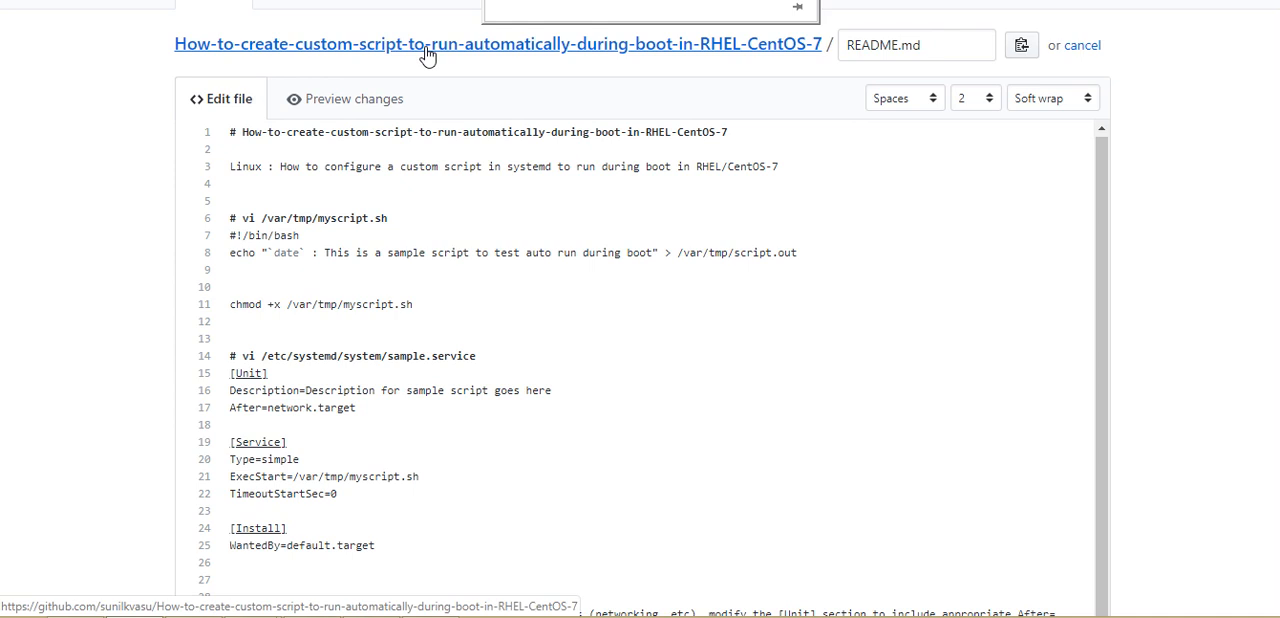
{"action": "mouse_move", "coordinate": [390, 246]}
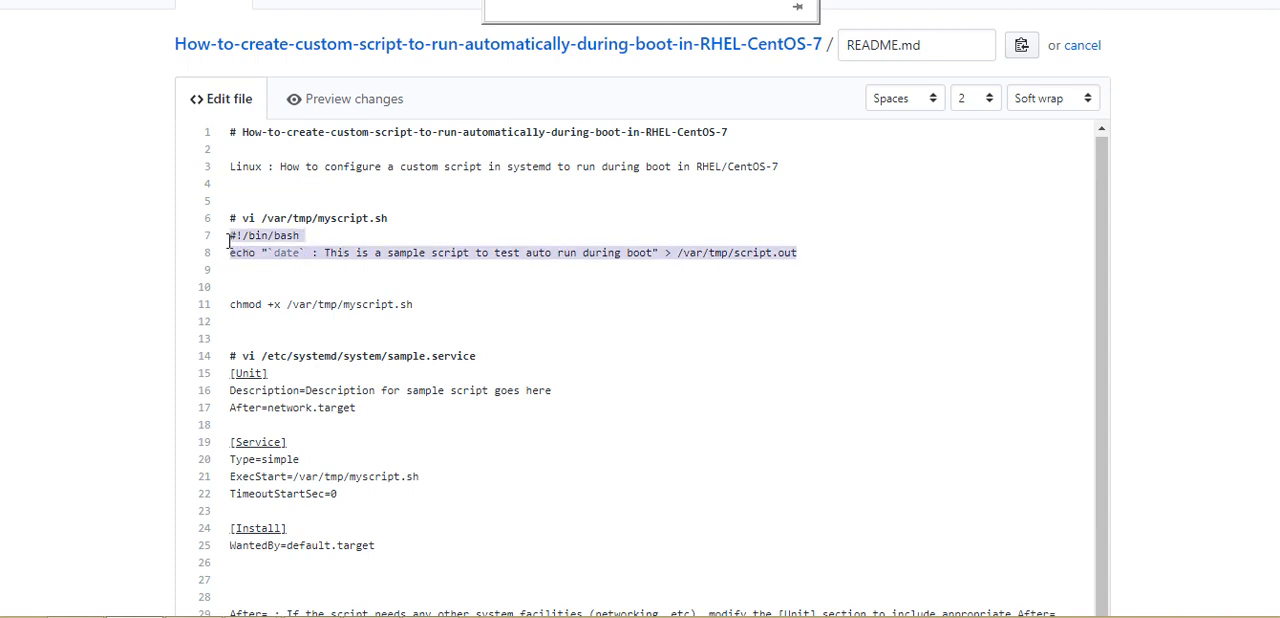
{"action": "mouse_move", "coordinate": [433, 441]}
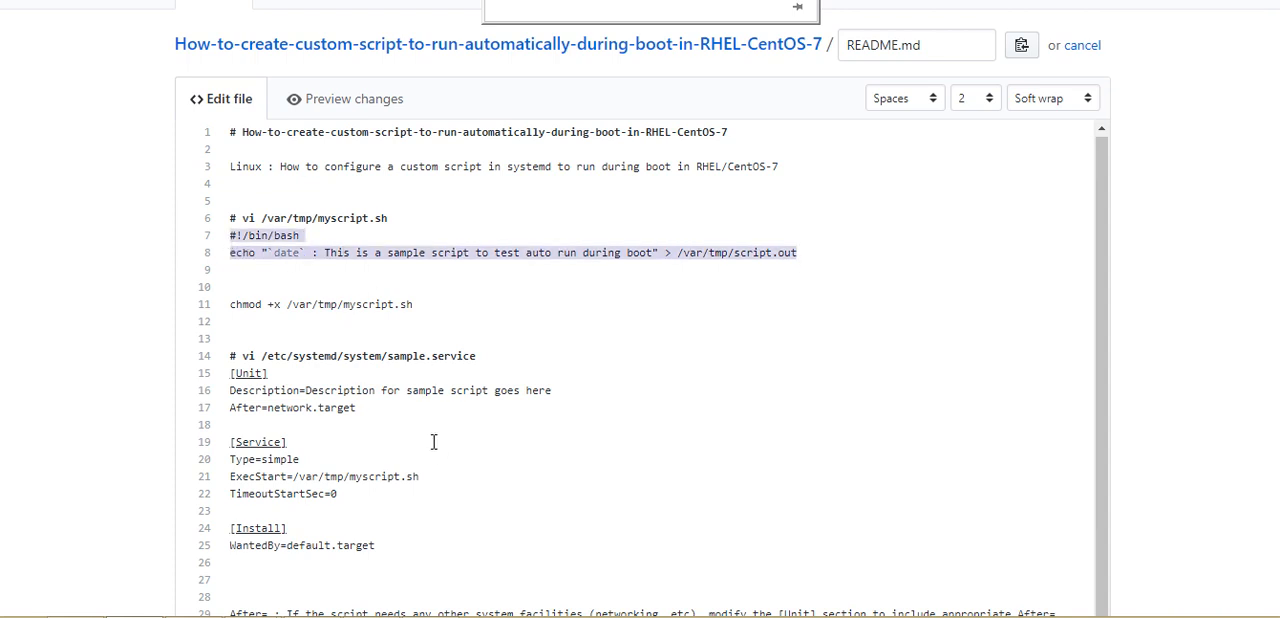
{"action": "mouse_move", "coordinate": [424, 412]}
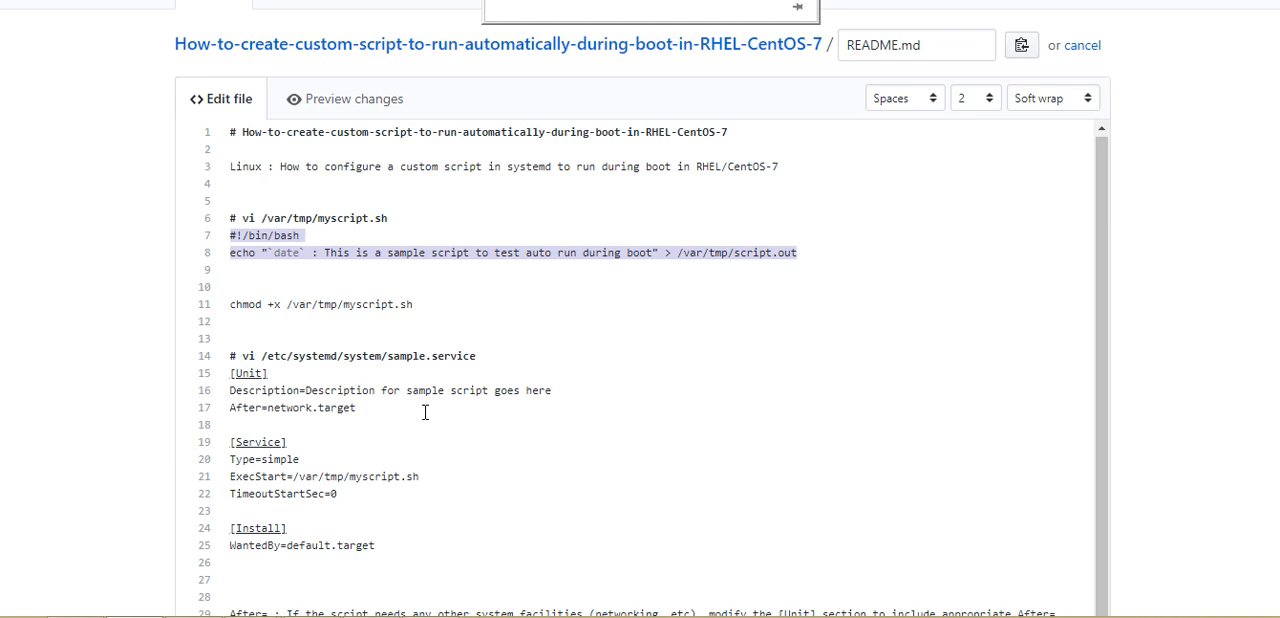
Save the two-line /var/tmp/myscript.sh echo script and exit vi.
{"action": "scroll", "scroll_direction": "down", "scroll_amount": 3}
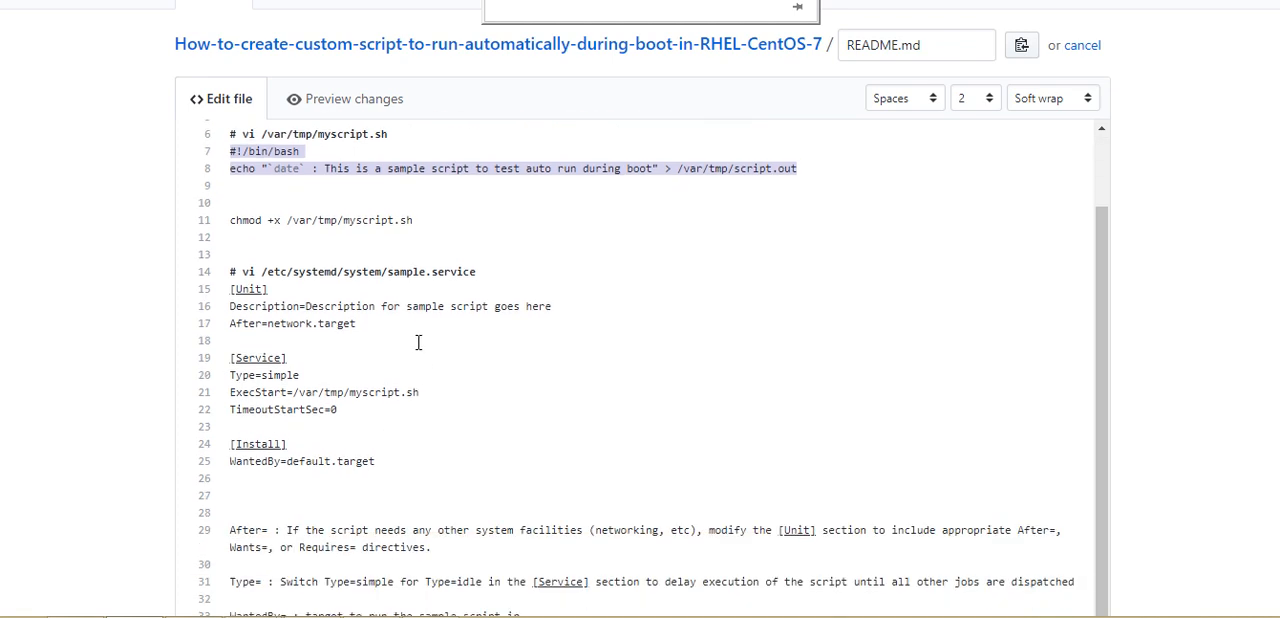
{"action": "scroll", "scroll_direction": "down", "scroll_amount": 3}
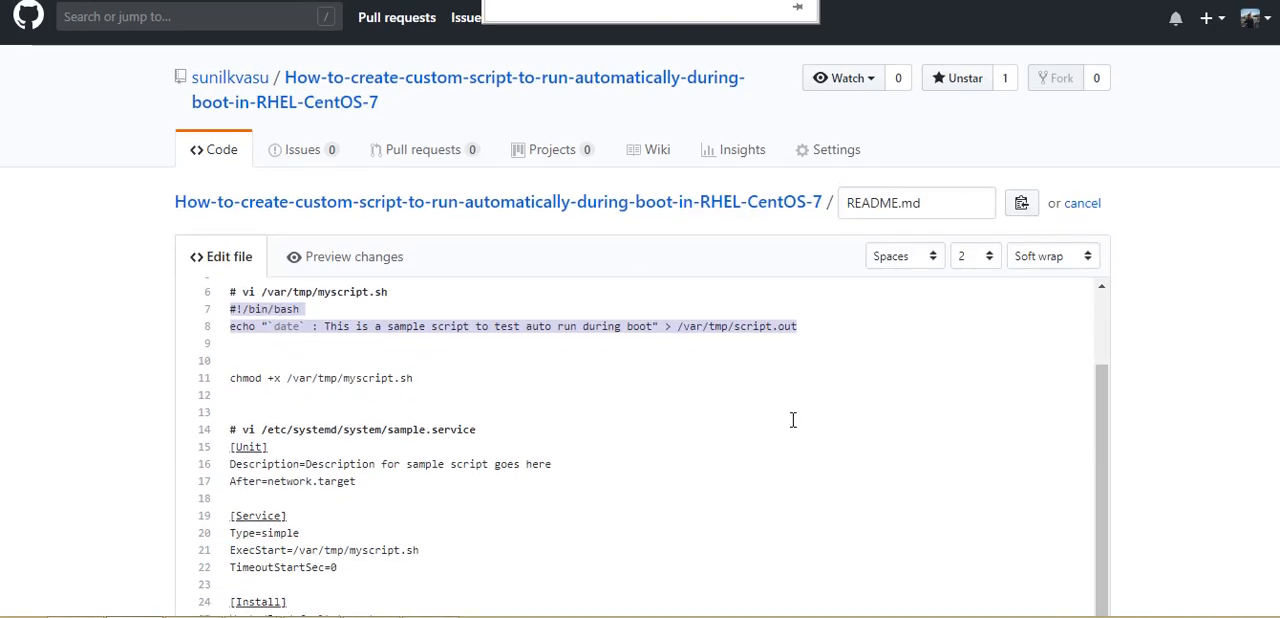
{"action": "scroll", "scroll_direction": "up", "scroll_amount": 3}
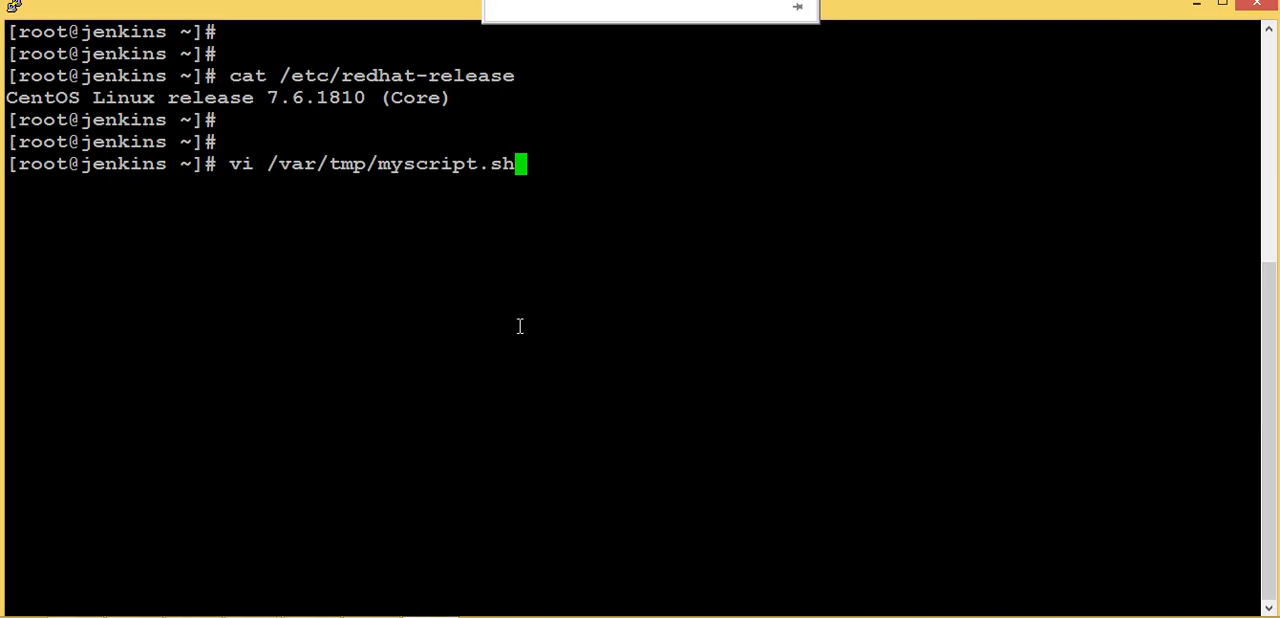
{"action": "double_click", "coordinate": [315, 97]}
{"action": "type", "text": ":wq!"}
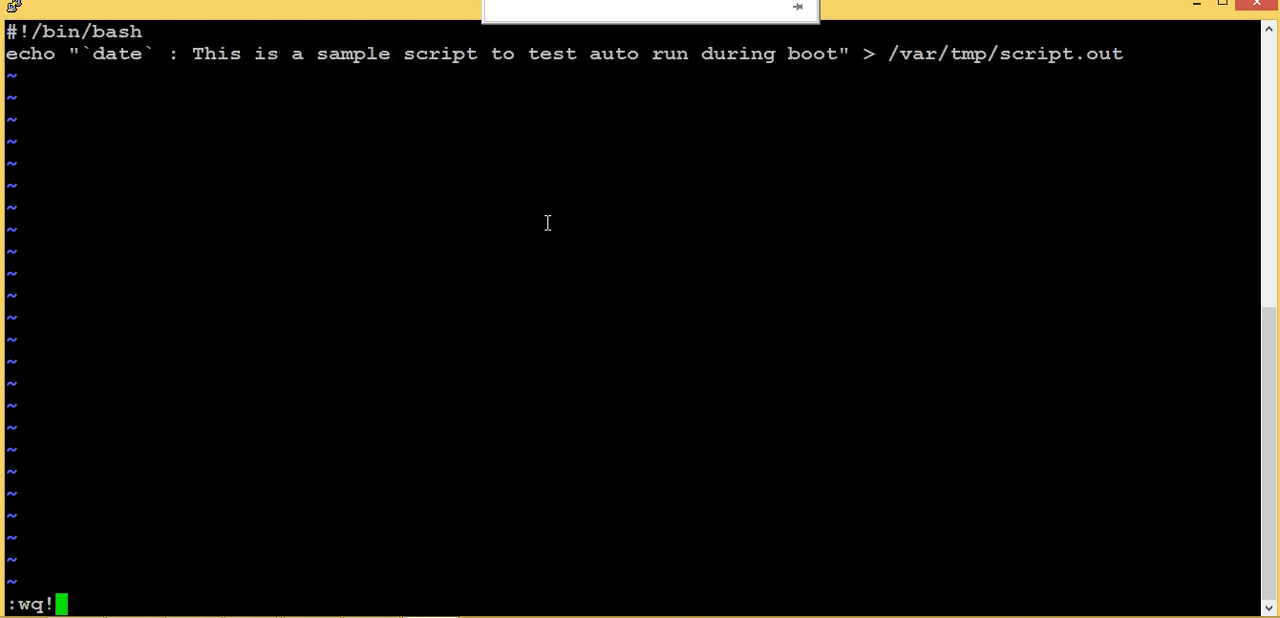
{"action": "key", "text": "Return"}
{"action": "type", "text": "chmod +x /var/tmp/myscript.sh"}
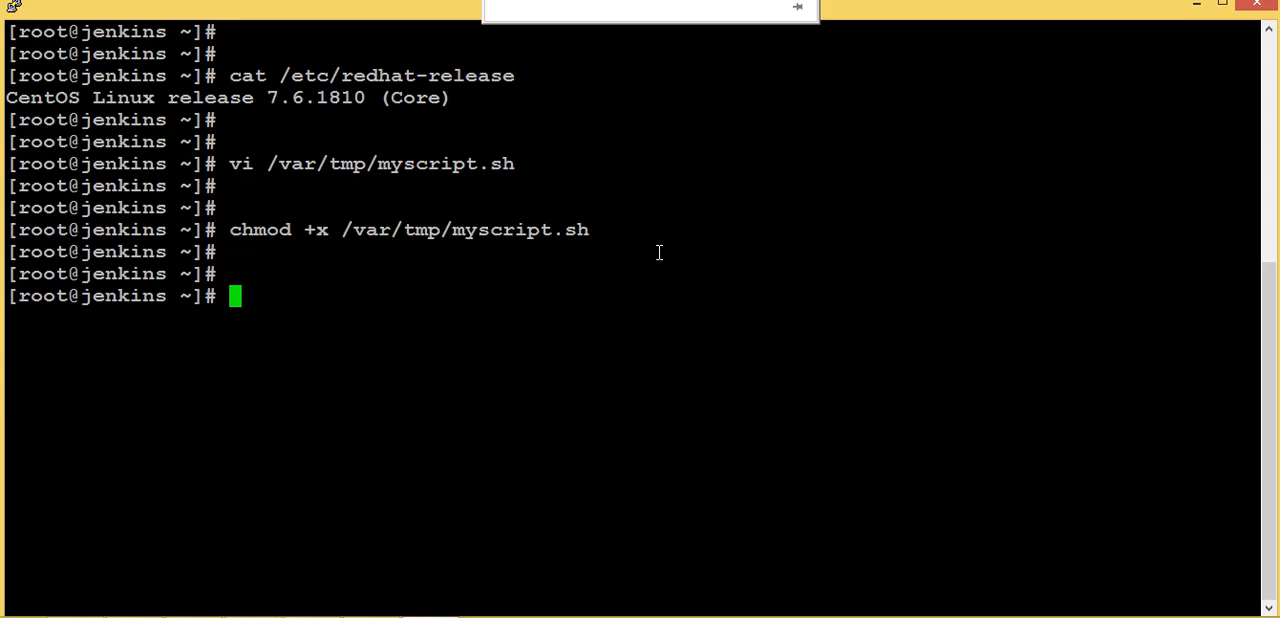
List the details of /var/tmp/myscript.sh with ls -l.
{"action": "type", "text": "ls -l"}
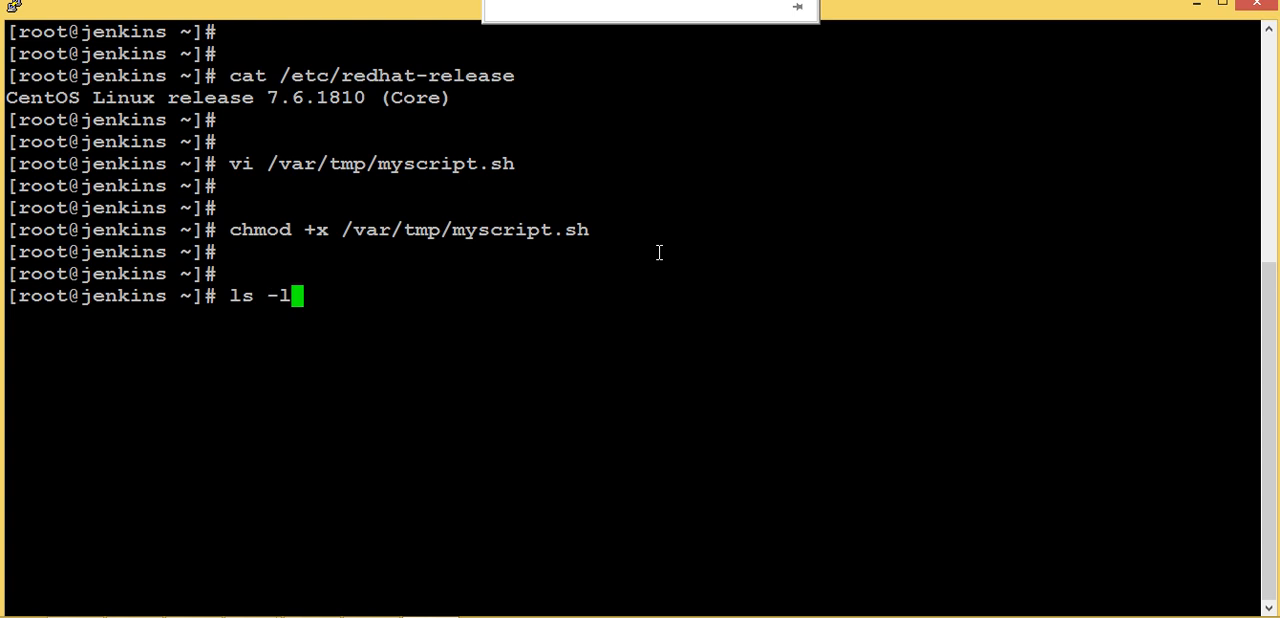
{"action": "type", "text": "/var/tmp/myscript.sh"}
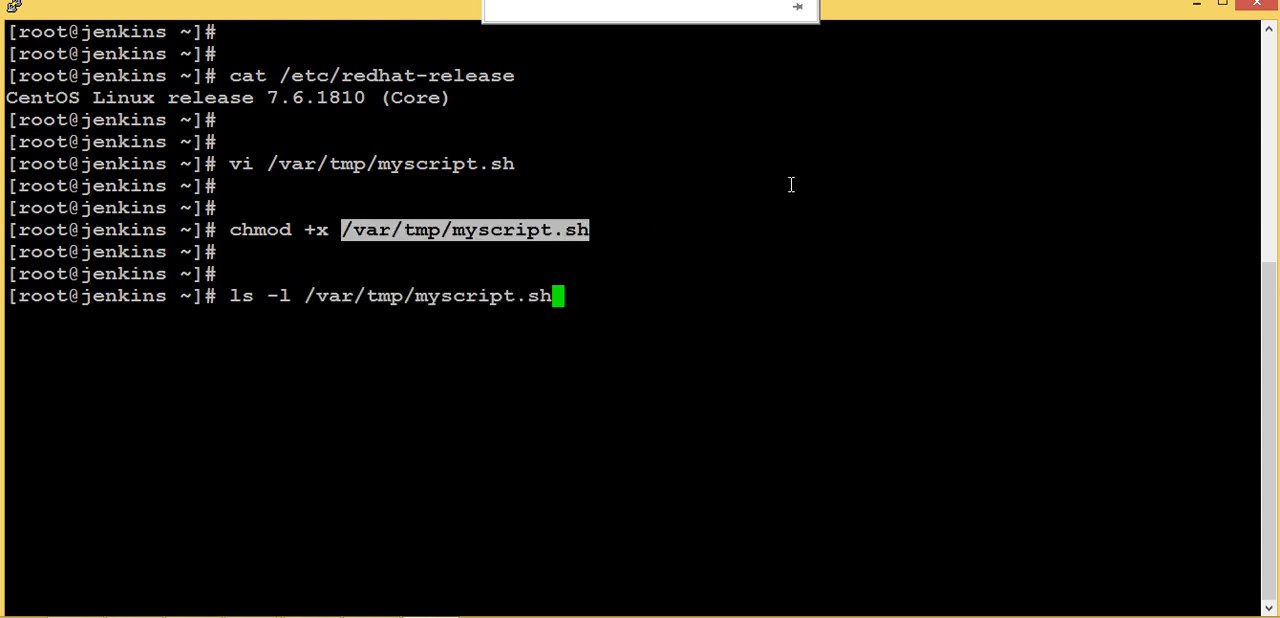
{"action": "key", "text": "Return"}
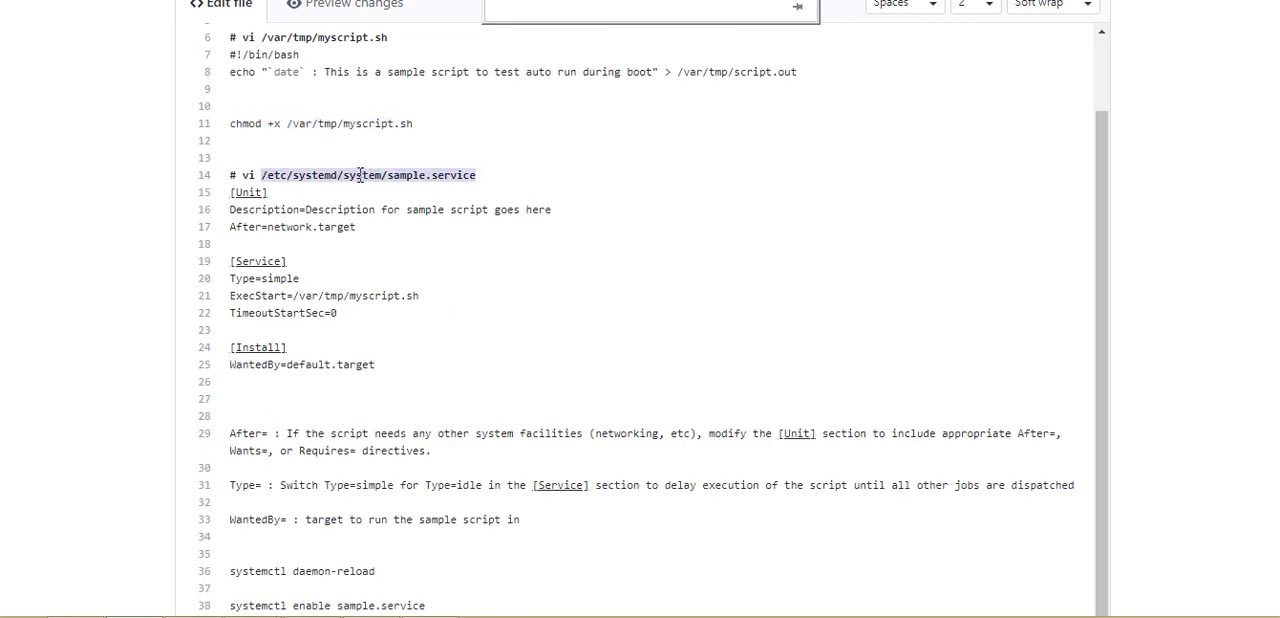
{"action": "left_click", "coordinate": [380, 363]}
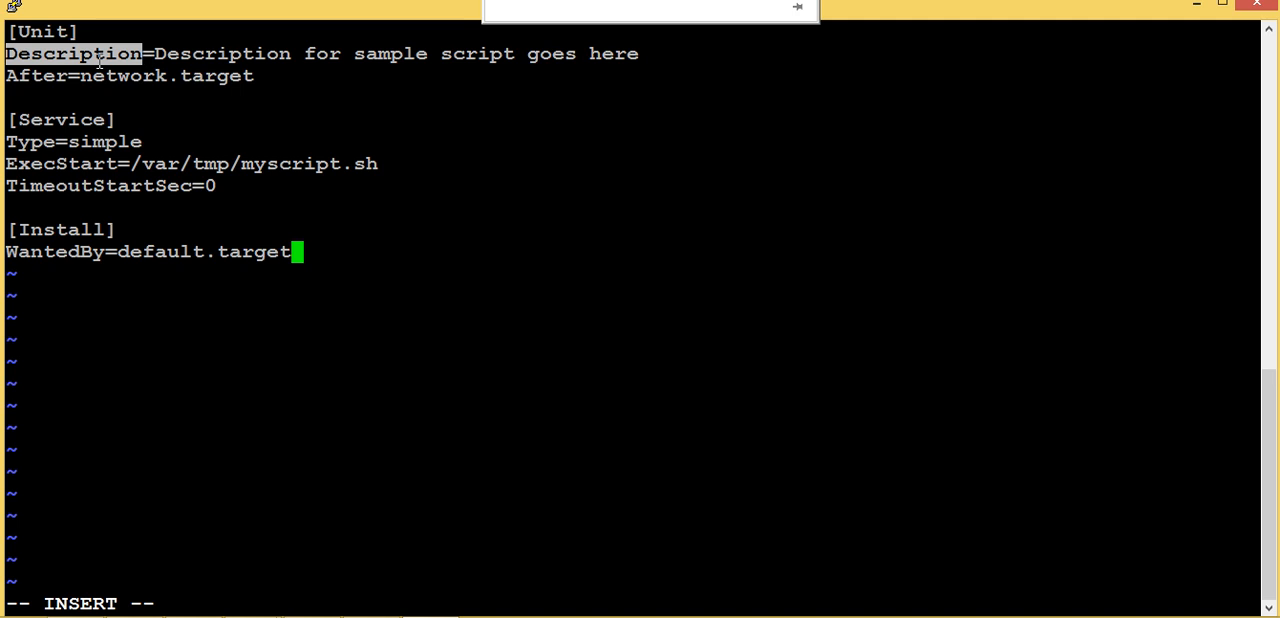
{"action": "mouse_move", "coordinate": [375, 64]}
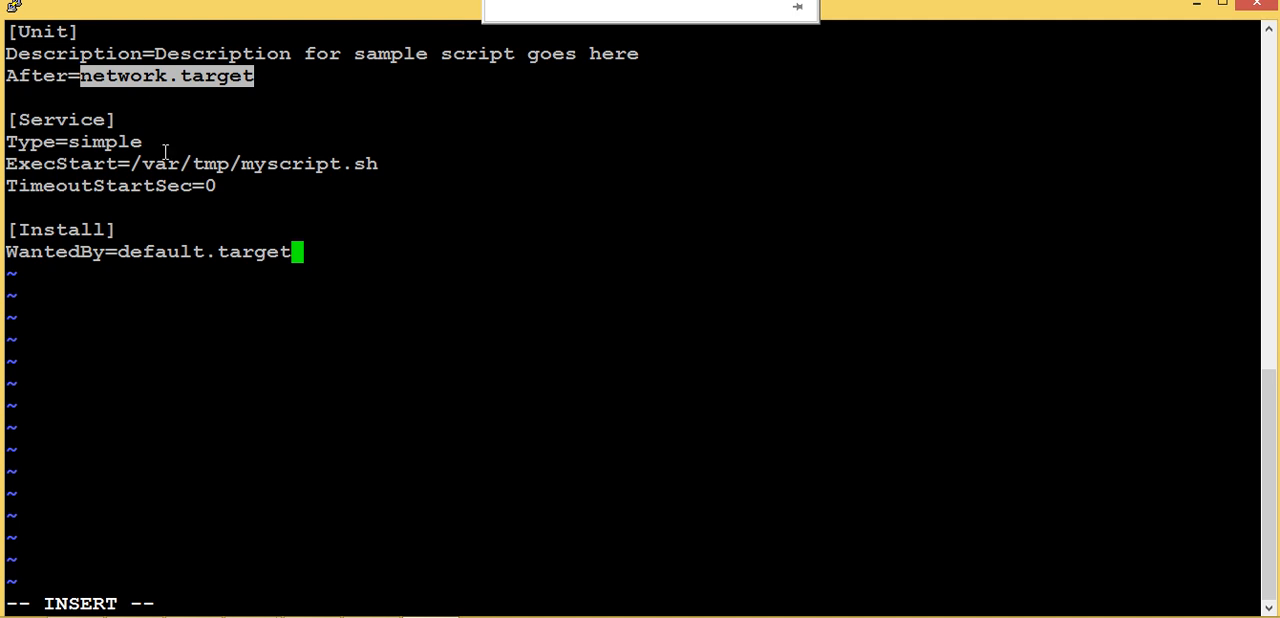
{"action": "mouse_move", "coordinate": [146, 53]}
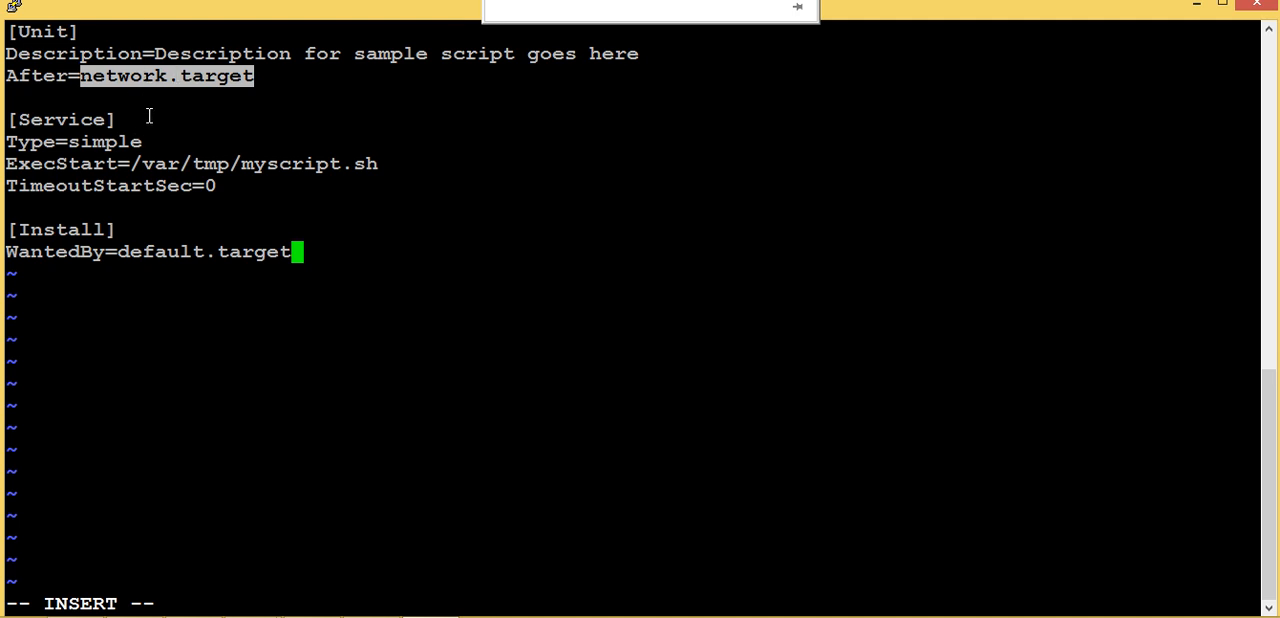
{"action": "mouse_move", "coordinate": [135, 119]}
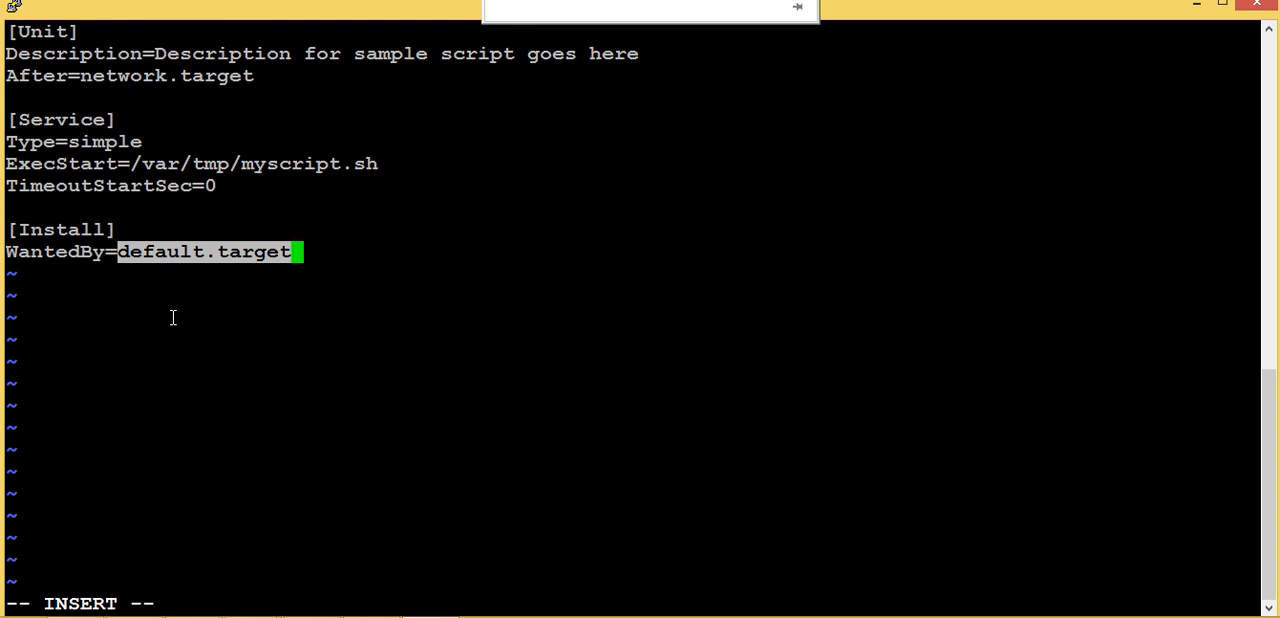
{"action": "mouse_move", "coordinate": [183, 313]}
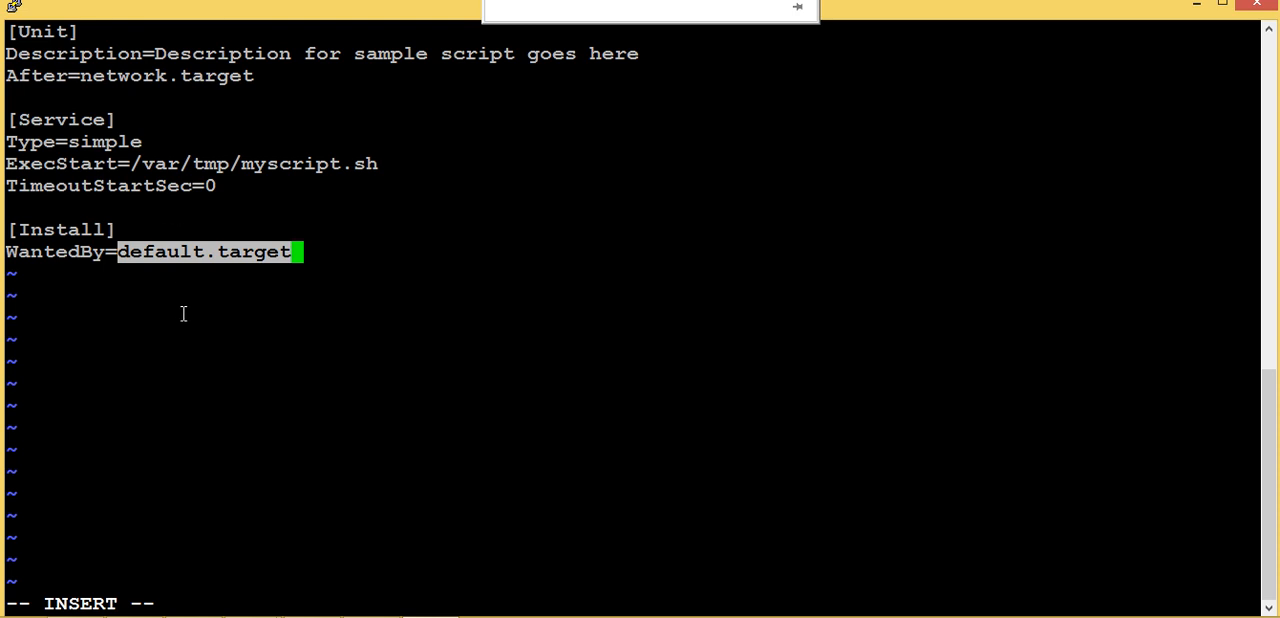
{"action": "mouse_move", "coordinate": [275, 311]}
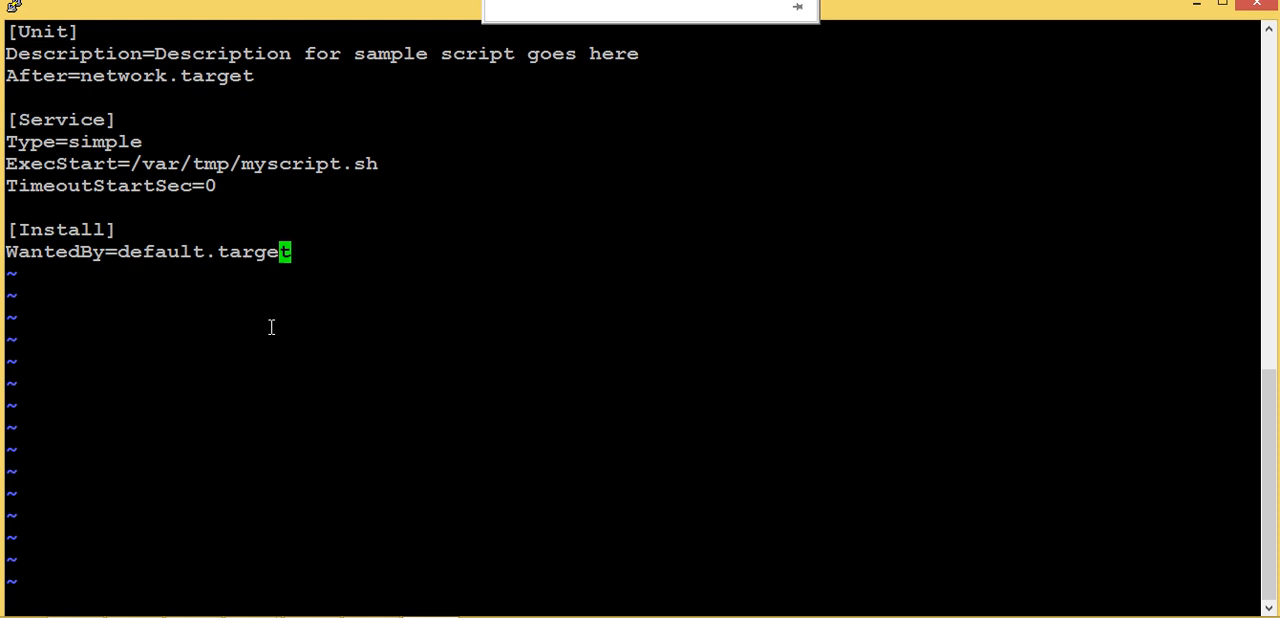
Save /etc/systemd/system/sample.service with :wq! and exit vi.
{"action": "type", "text": ":wq!"}
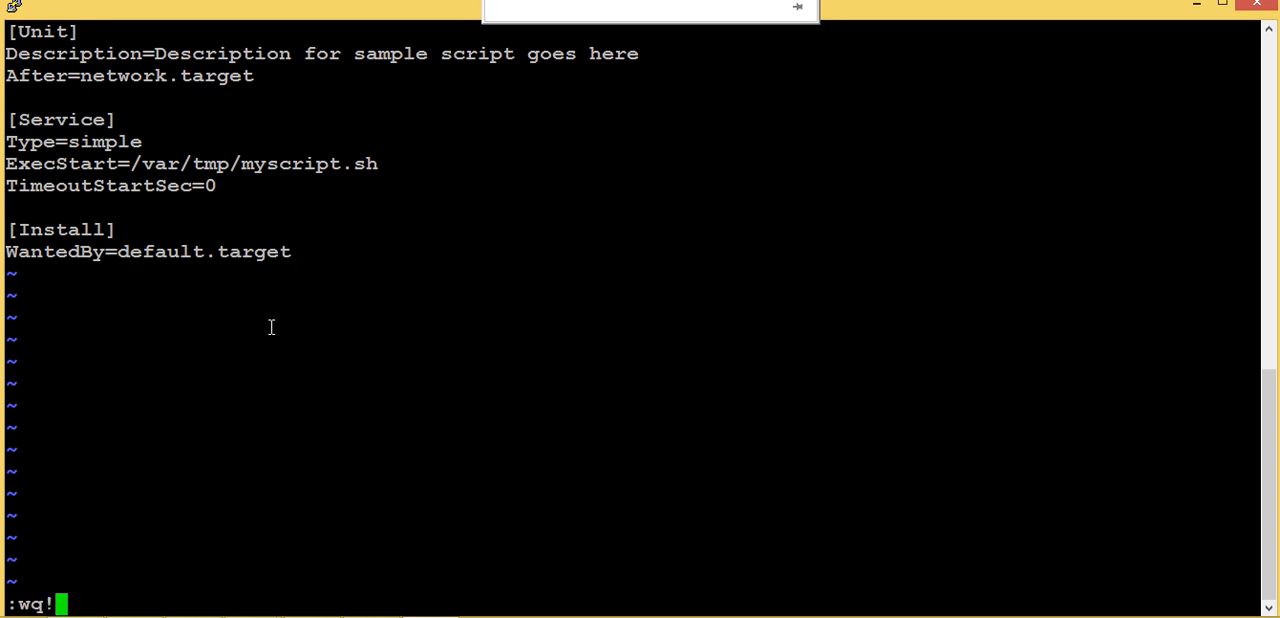
{"action": "key", "text": "Return"}
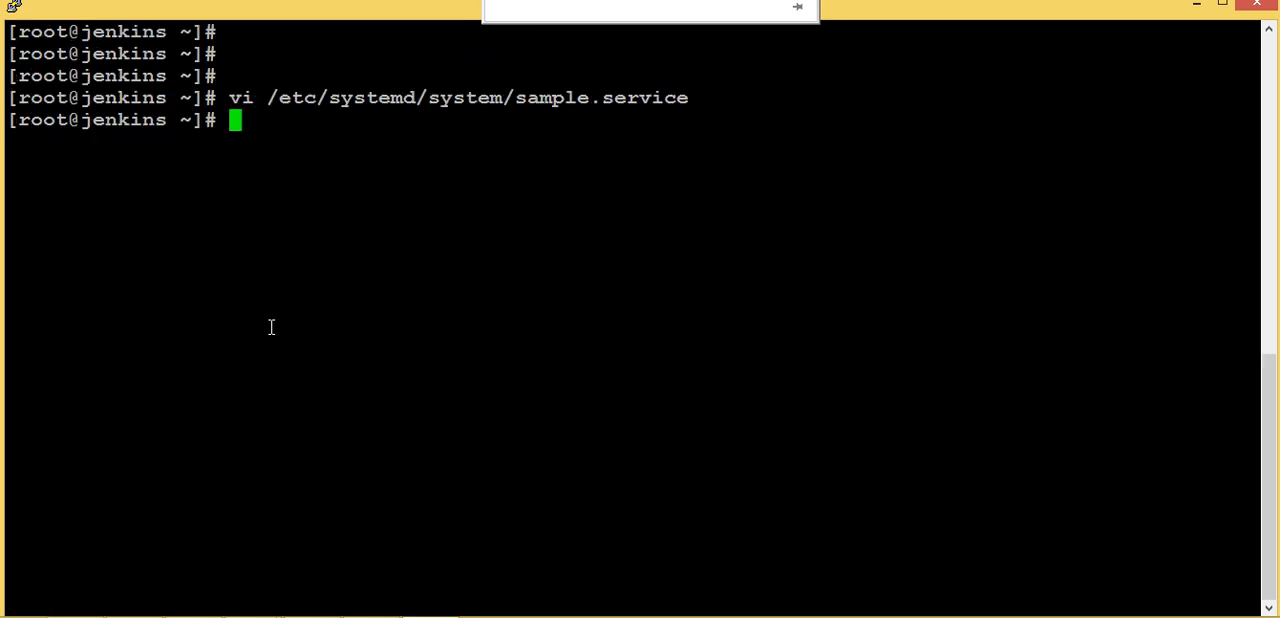
Enable sample.service so it starts at boot.
{"action": "key", "text": "alt+tab"}
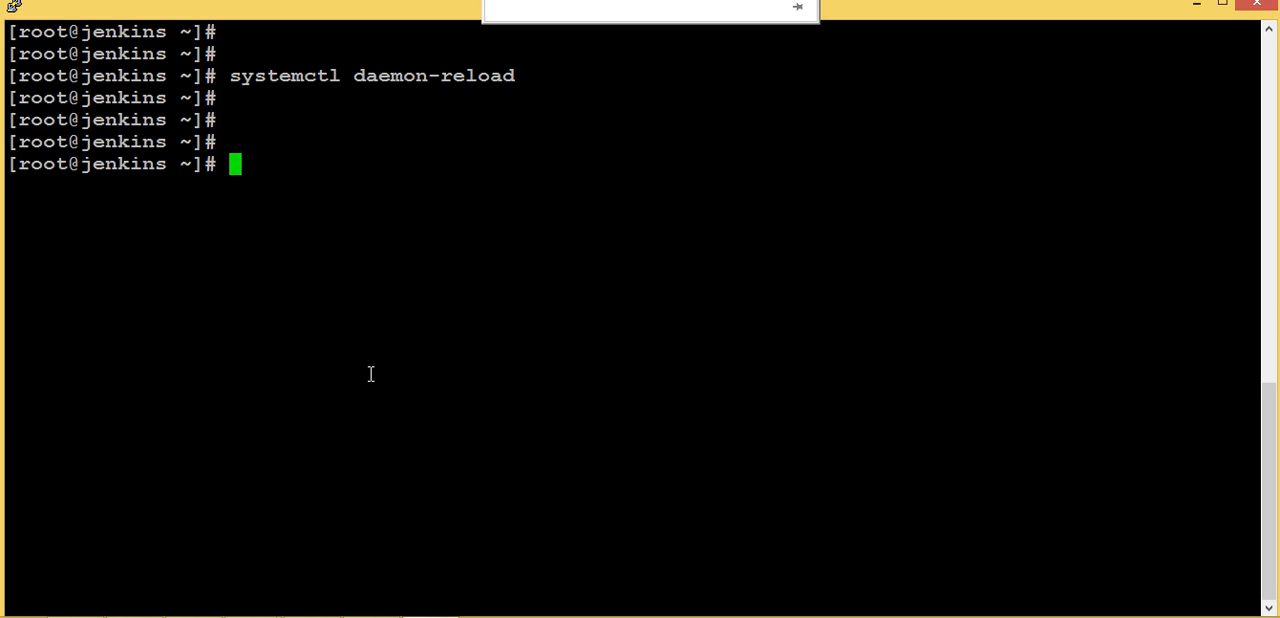
{"action": "type", "text": "systemctl enable sample.service"}
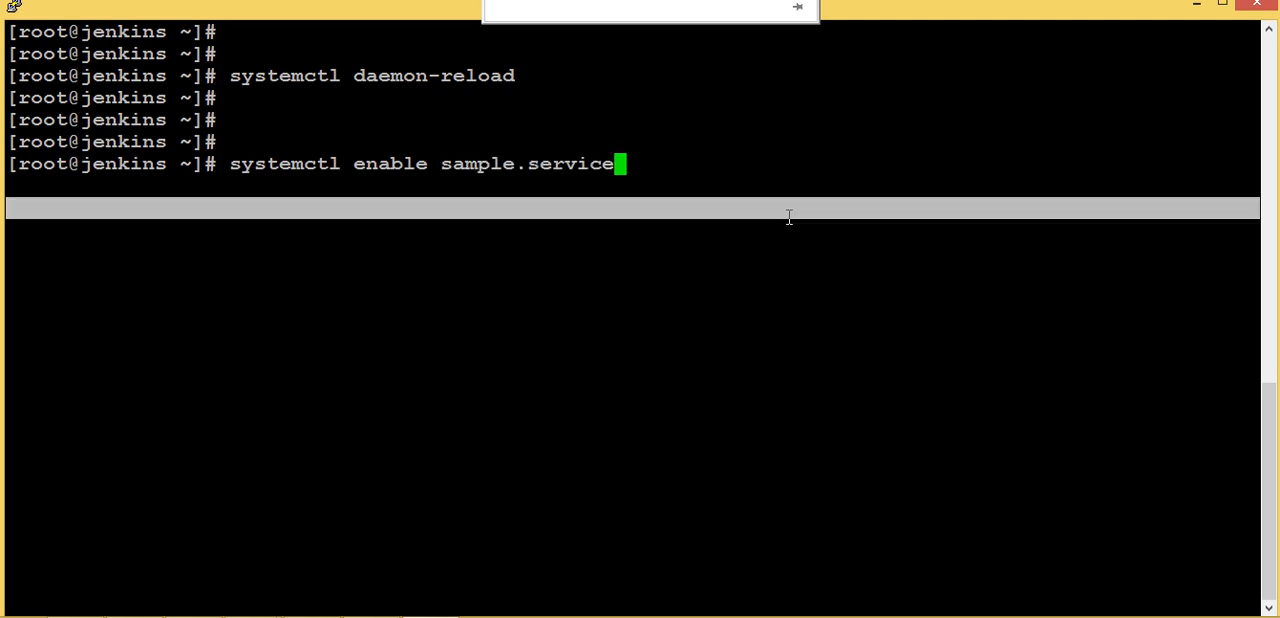
{"action": "key", "text": "Return"}
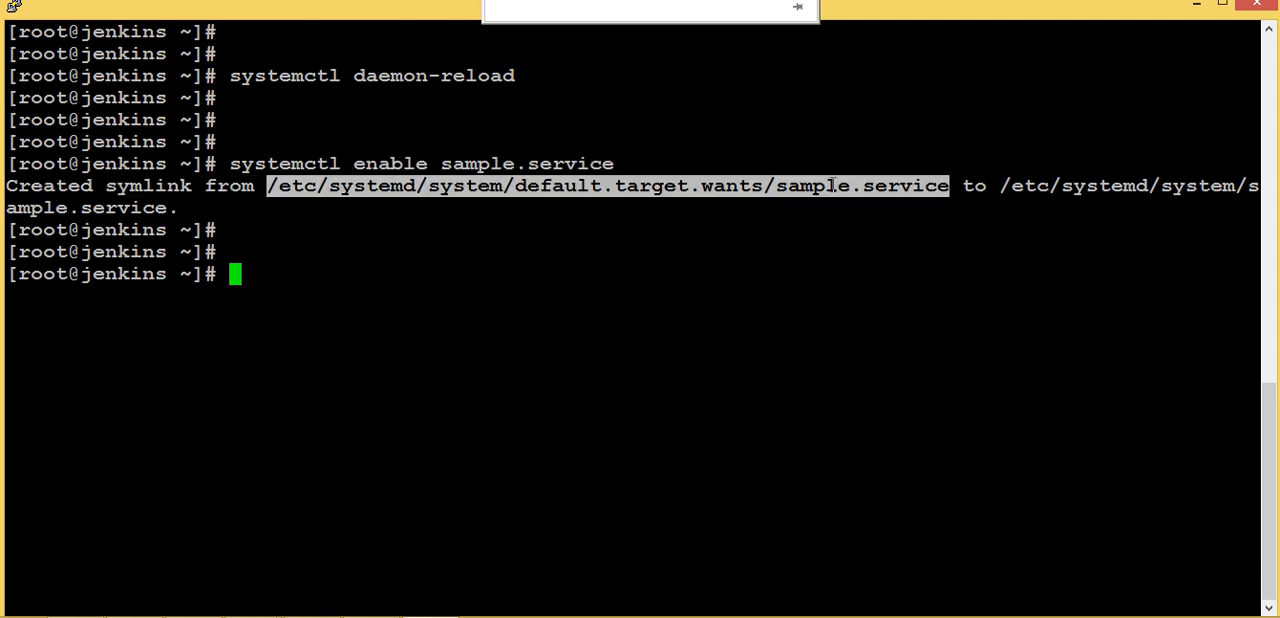
{"action": "mouse_move", "coordinate": [484, 440]}
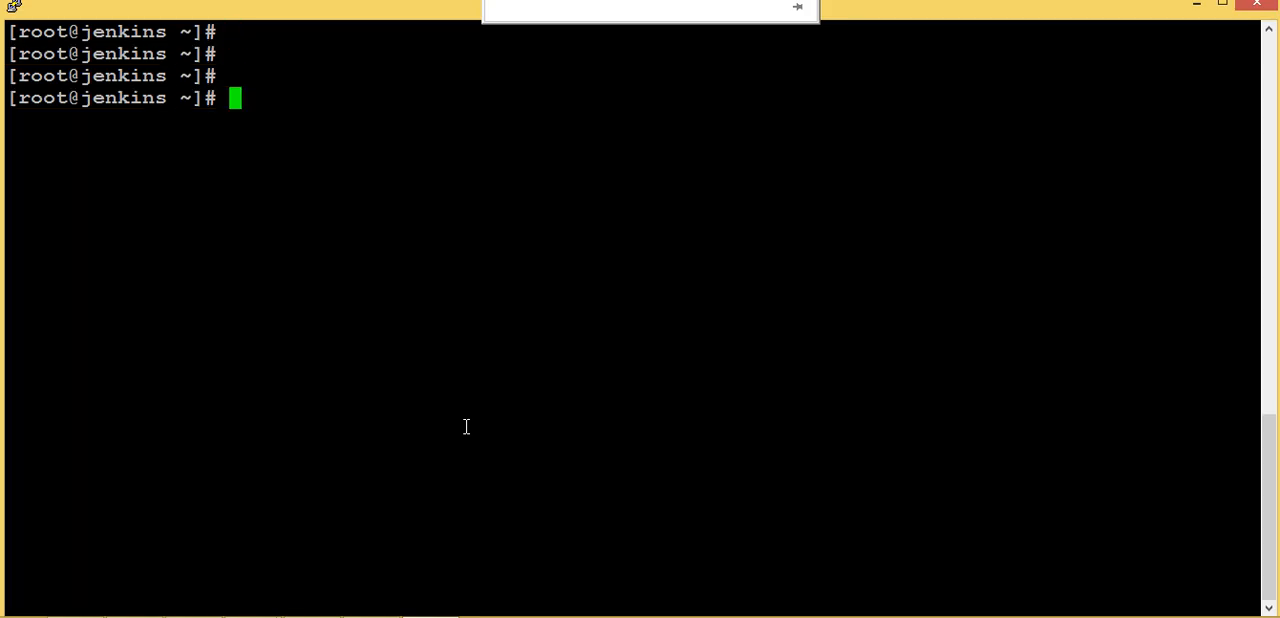
Start sample.service immediately.
{"action": "type", "text": "systemctl start sample.service"}
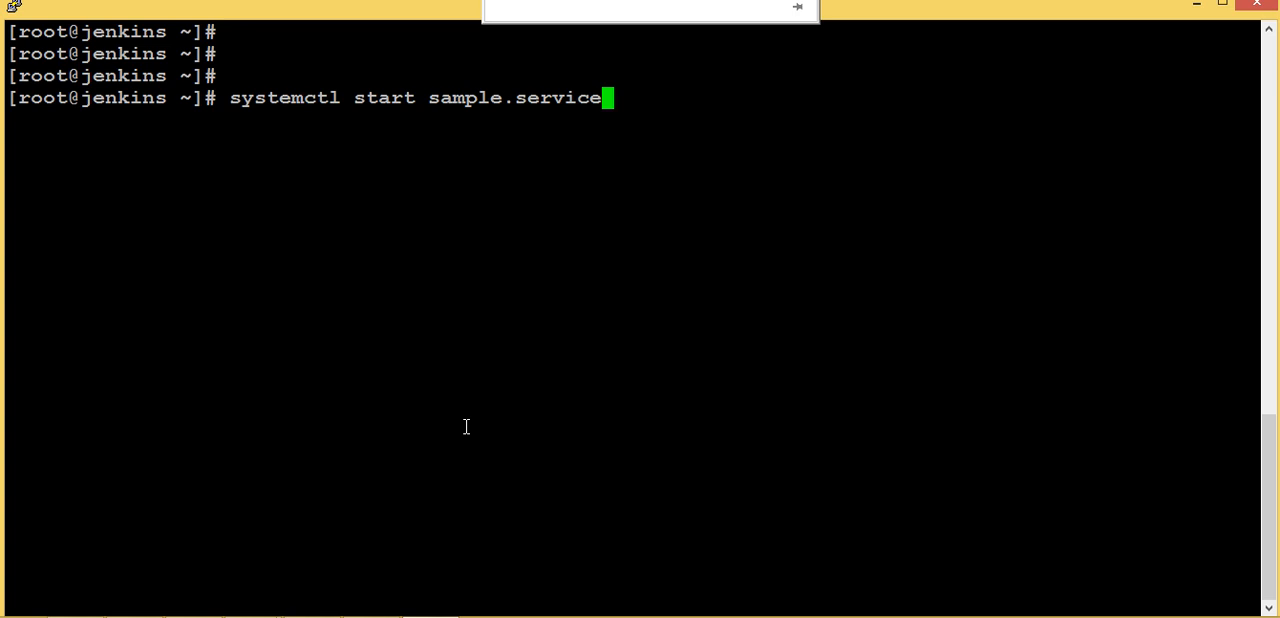
{"action": "key", "text": "Return"}
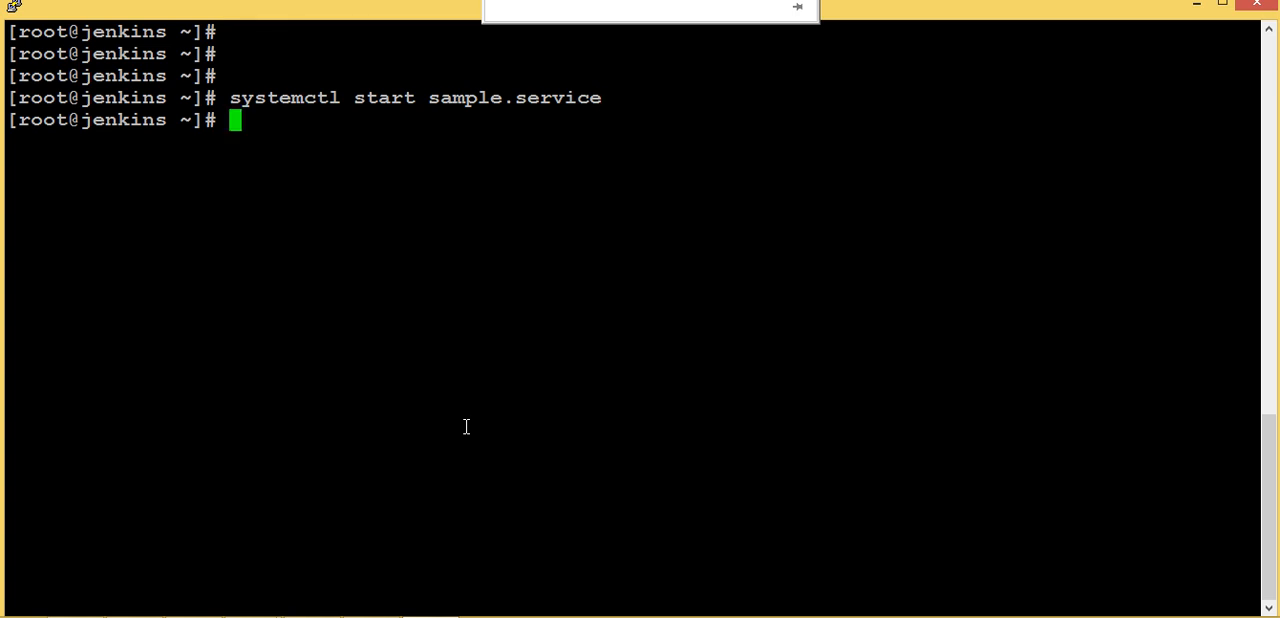
{"action": "key", "text": "Return"}
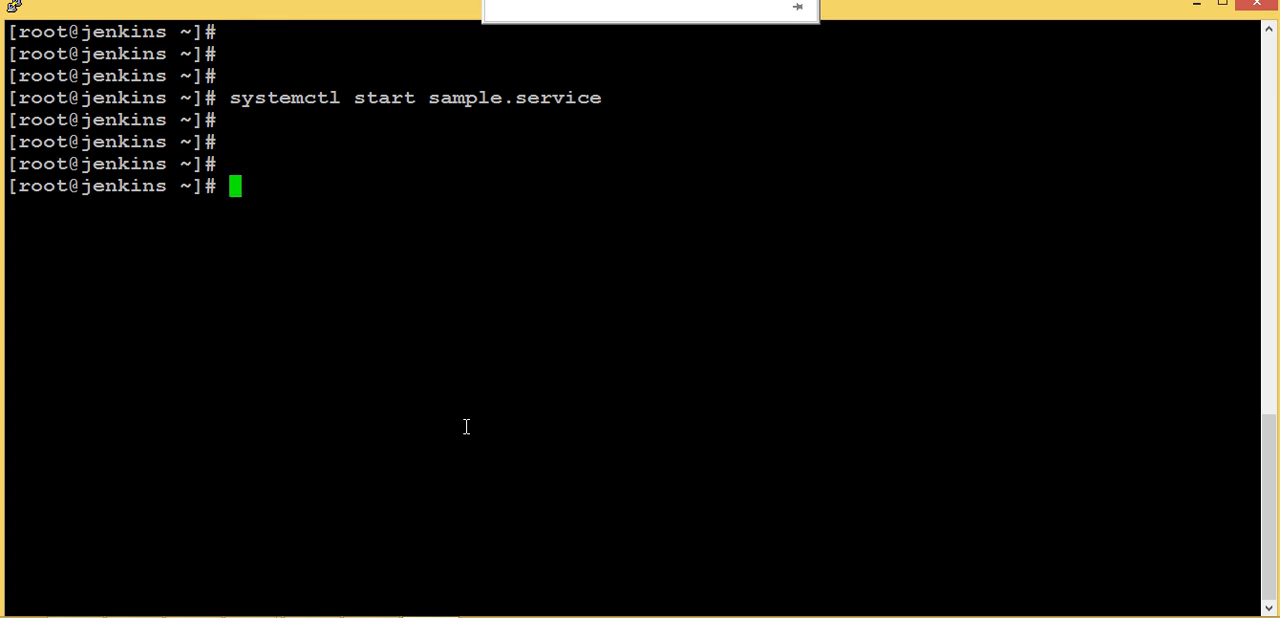
{"action": "mouse_move", "coordinate": [600, 97]}
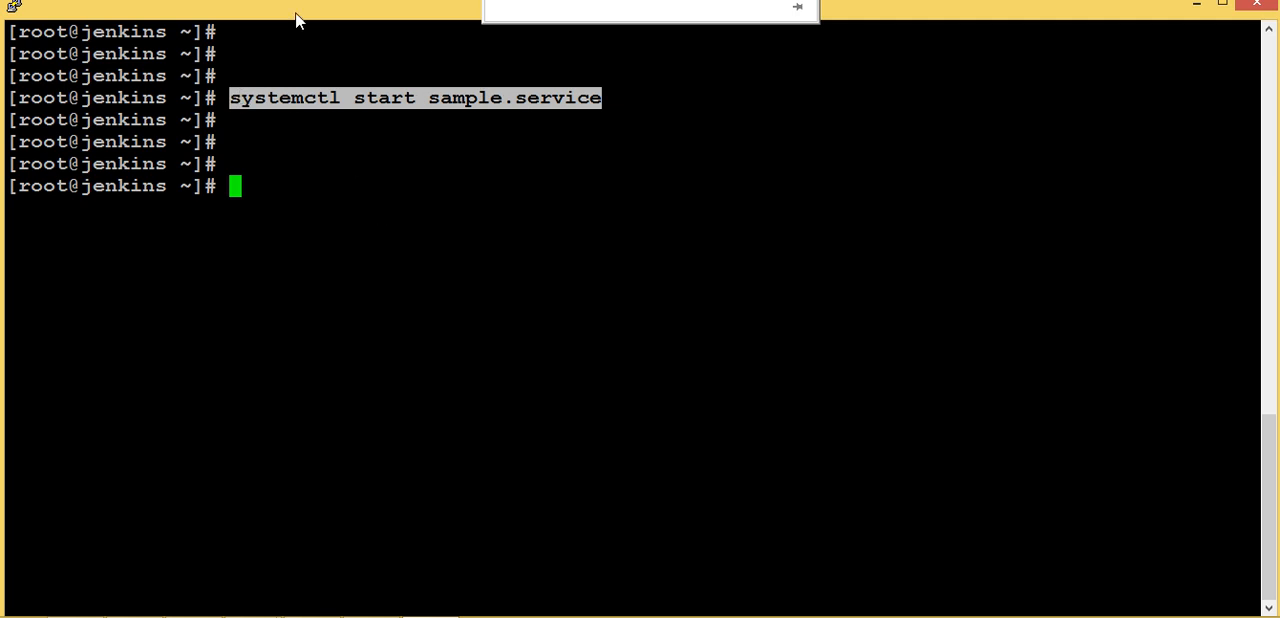
{"action": "mouse_move", "coordinate": [406, 239]}
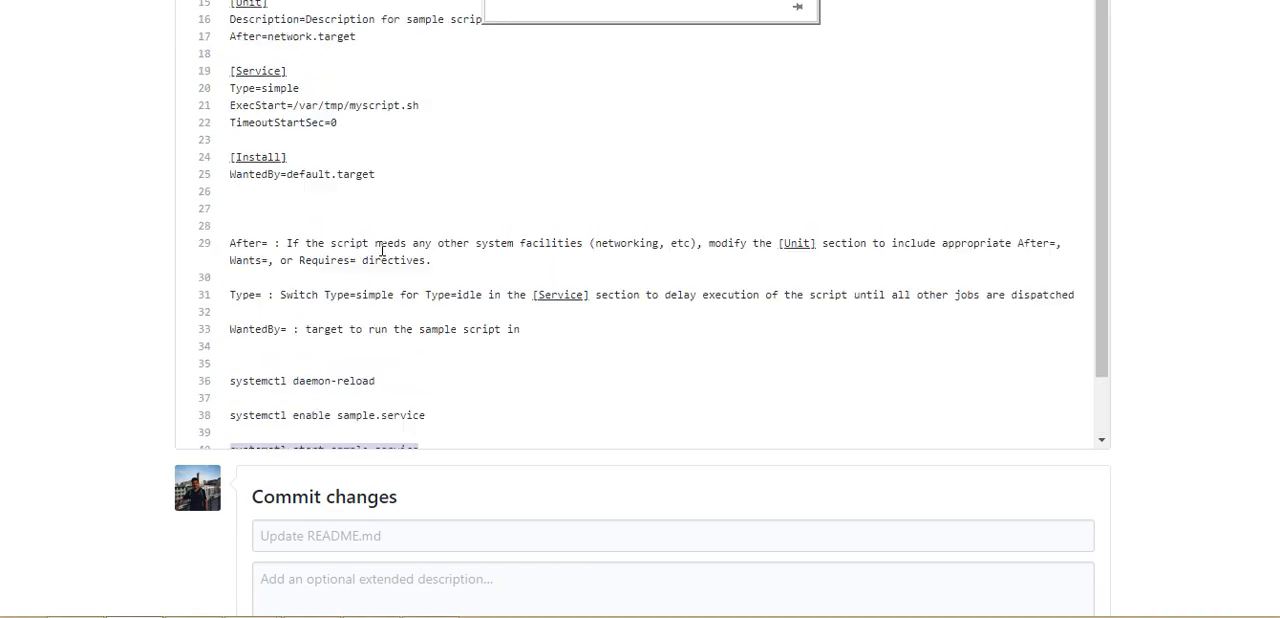
{"action": "scroll", "scroll_direction": "up", "scroll_amount": 3}
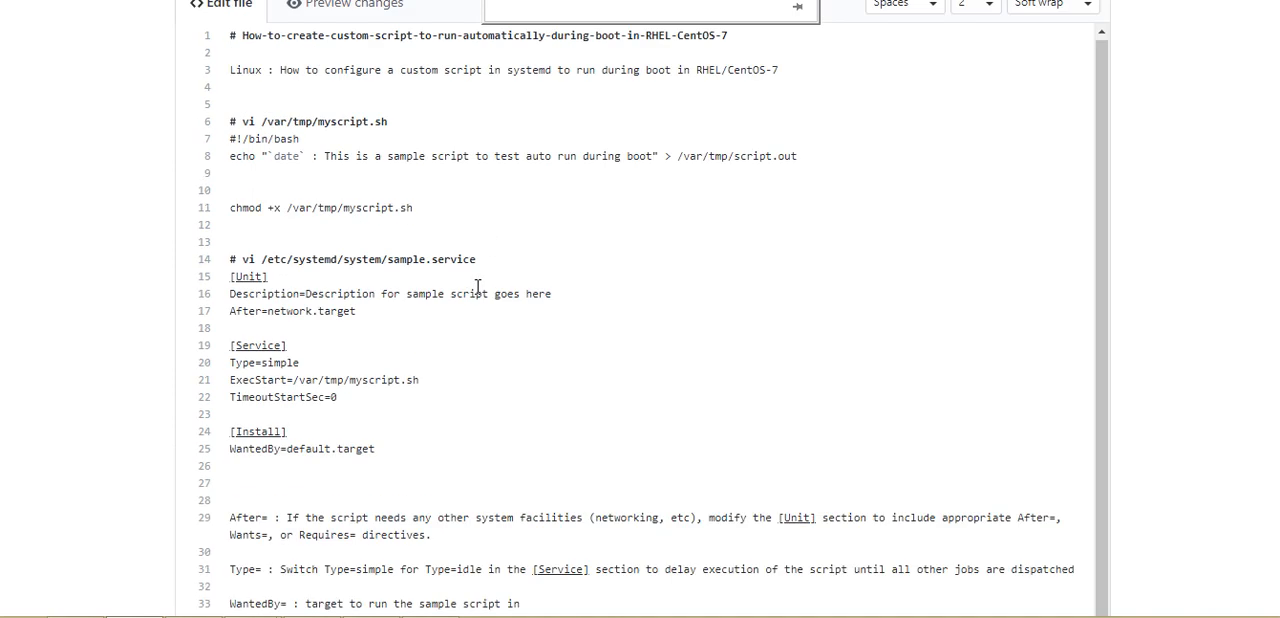
{"action": "scroll", "scroll_direction": "up", "scroll_amount": 3}
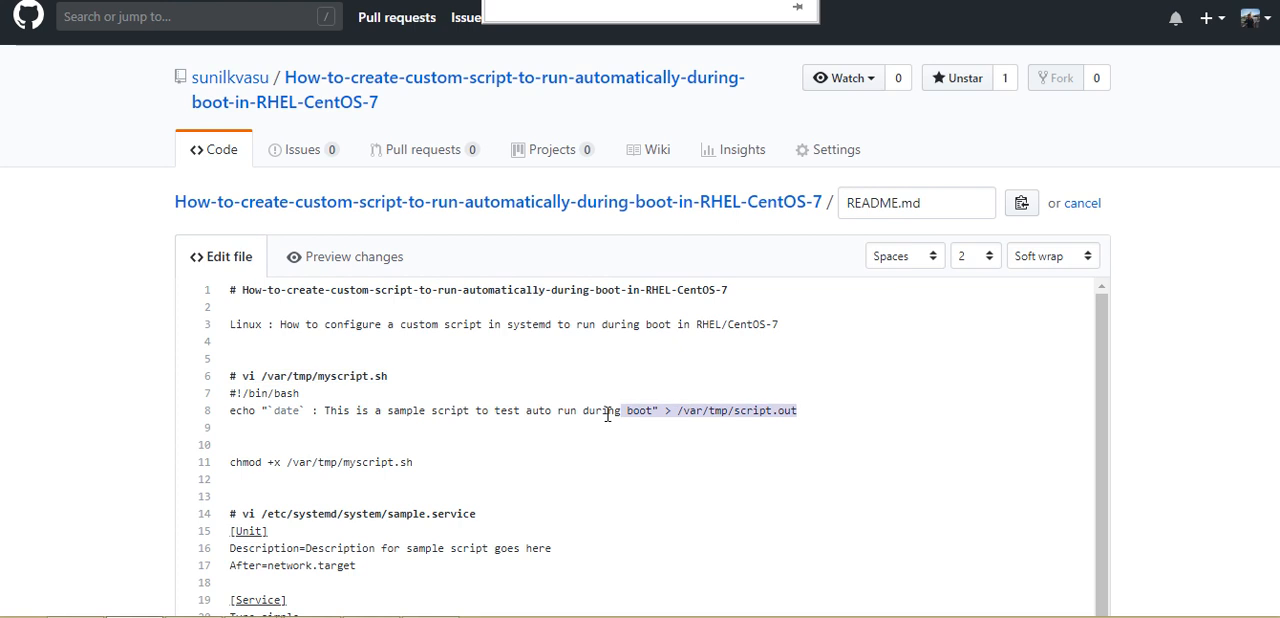
{"action": "left_click", "coordinate": [800, 410]}
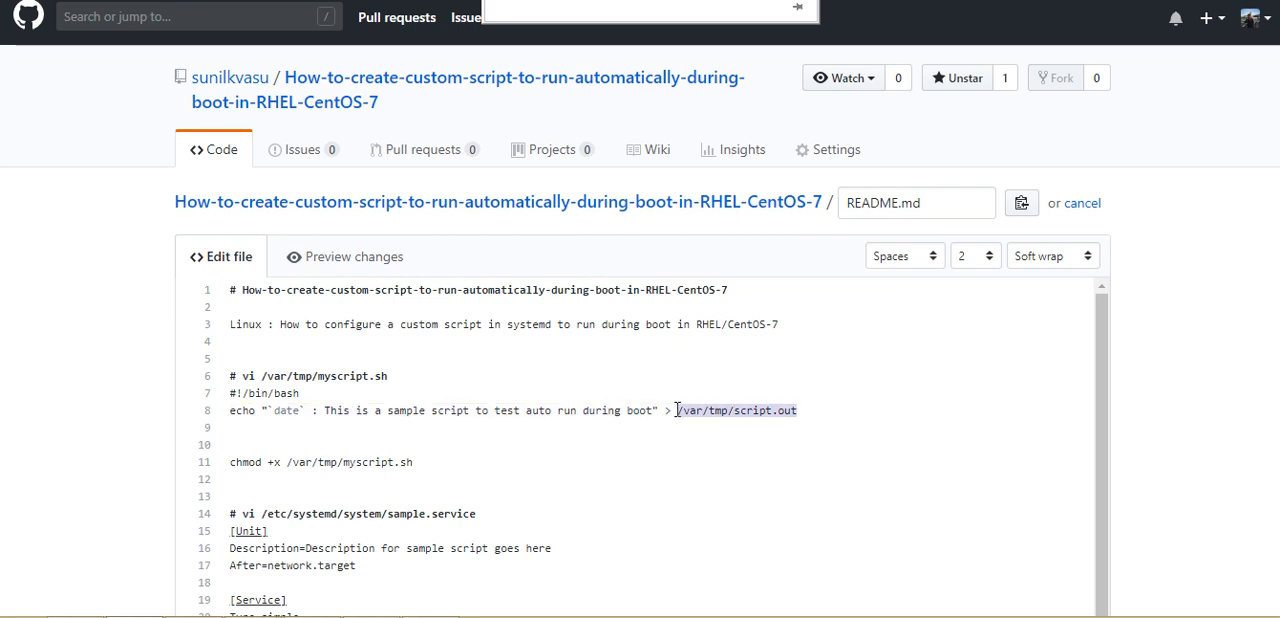
{"action": "scroll", "scroll_direction": "down", "scroll_amount": 3}
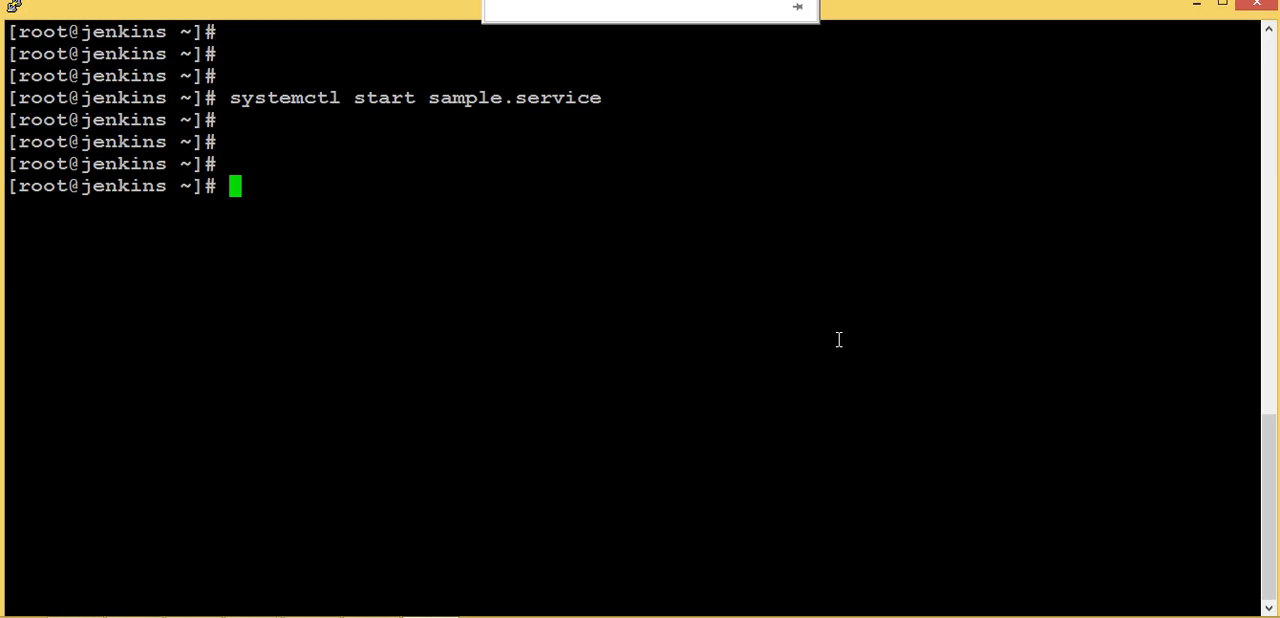
Show /var/tmp/script.out with cat, then check the current system time with date.
{"action": "type", "text": "cat /var/tmp/script.out"}
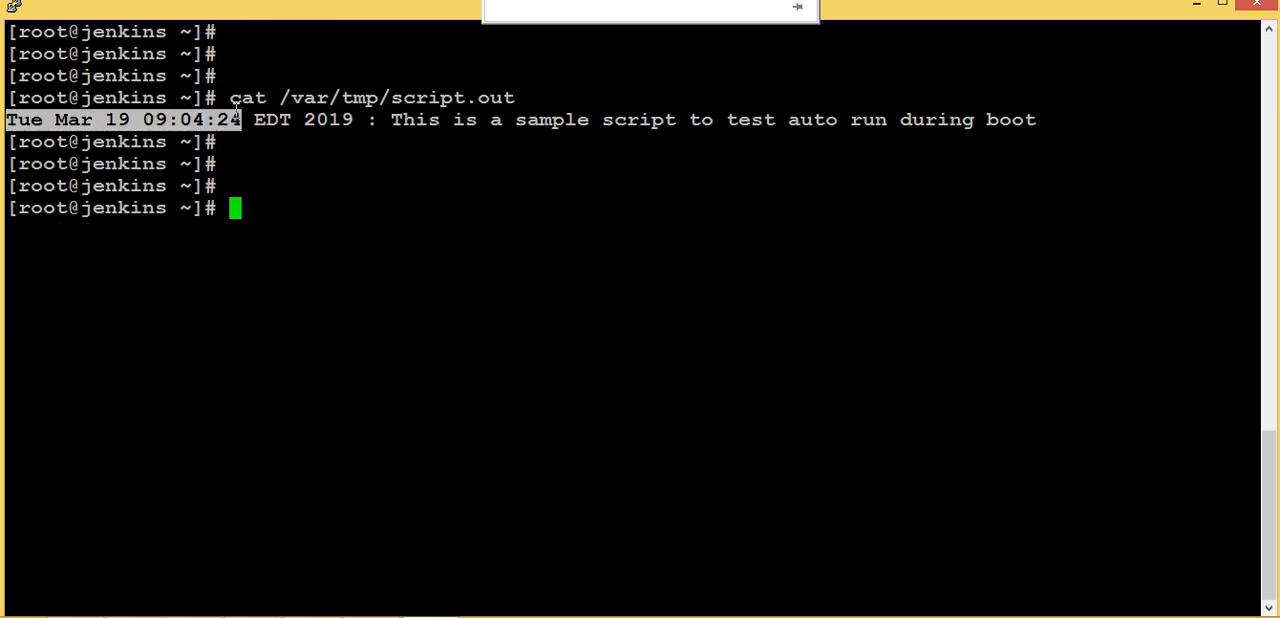
{"action": "type", "text": "dat"}
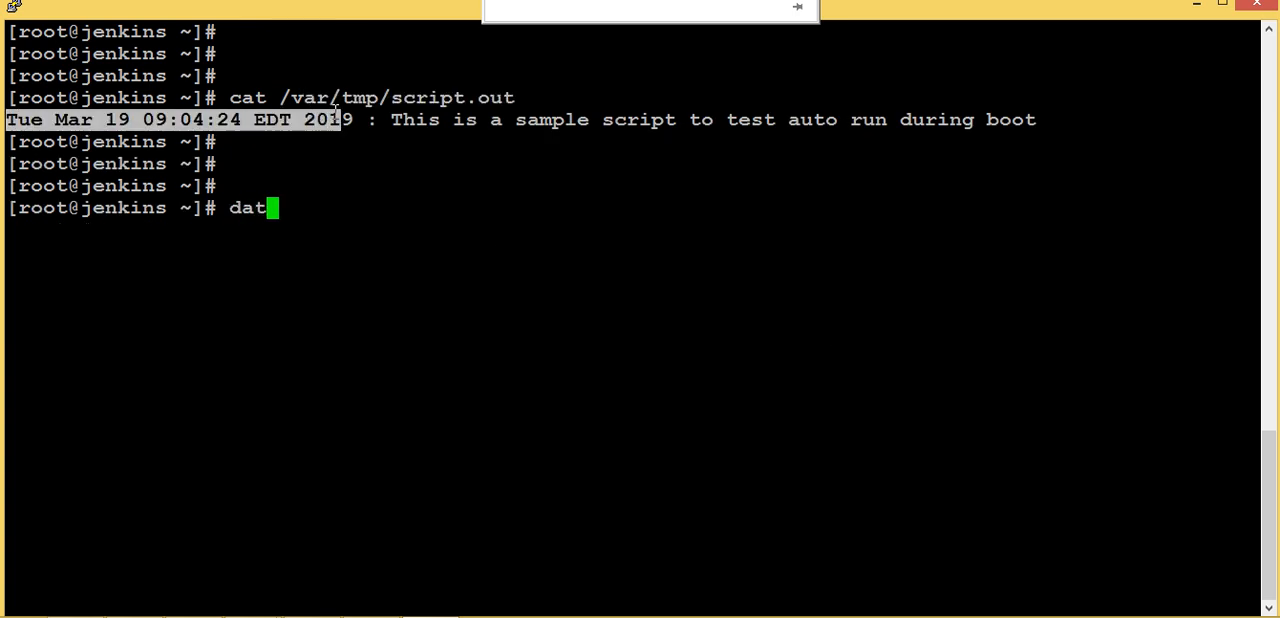
{"action": "key", "text": "Return"}
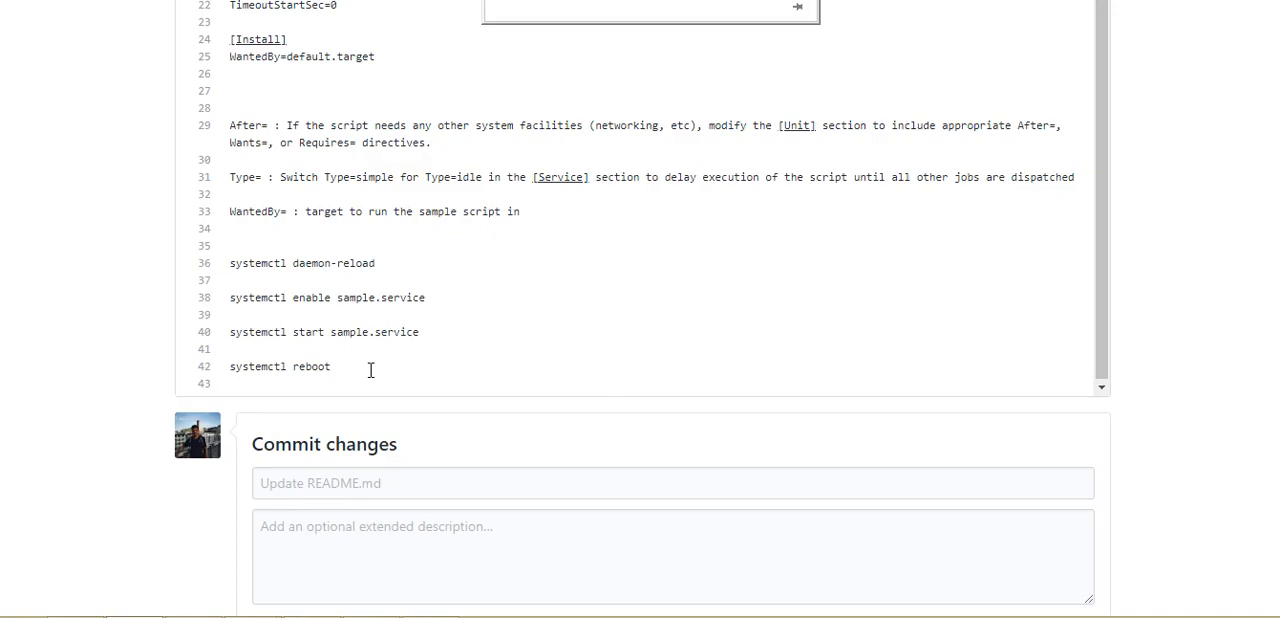
{"action": "mouse_move", "coordinate": [349, 372]}
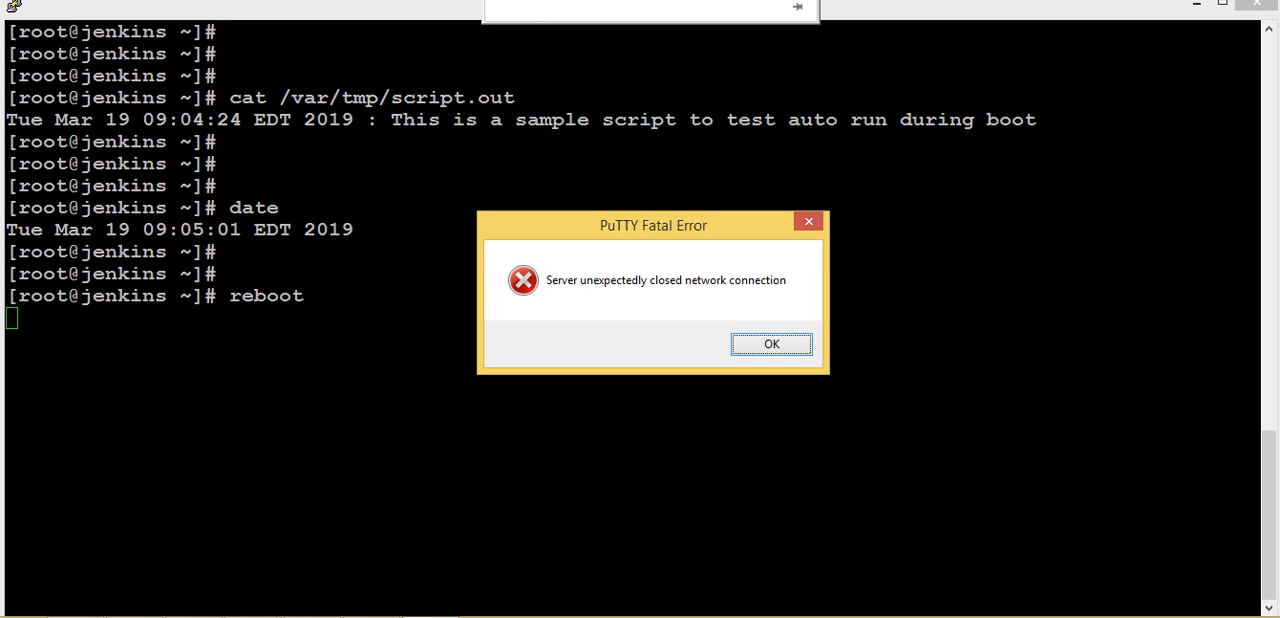
Dismiss the connection-lost error, restart the PuTTY session, and log in as root.
{"action": "left_click", "coordinate": [771, 343]}
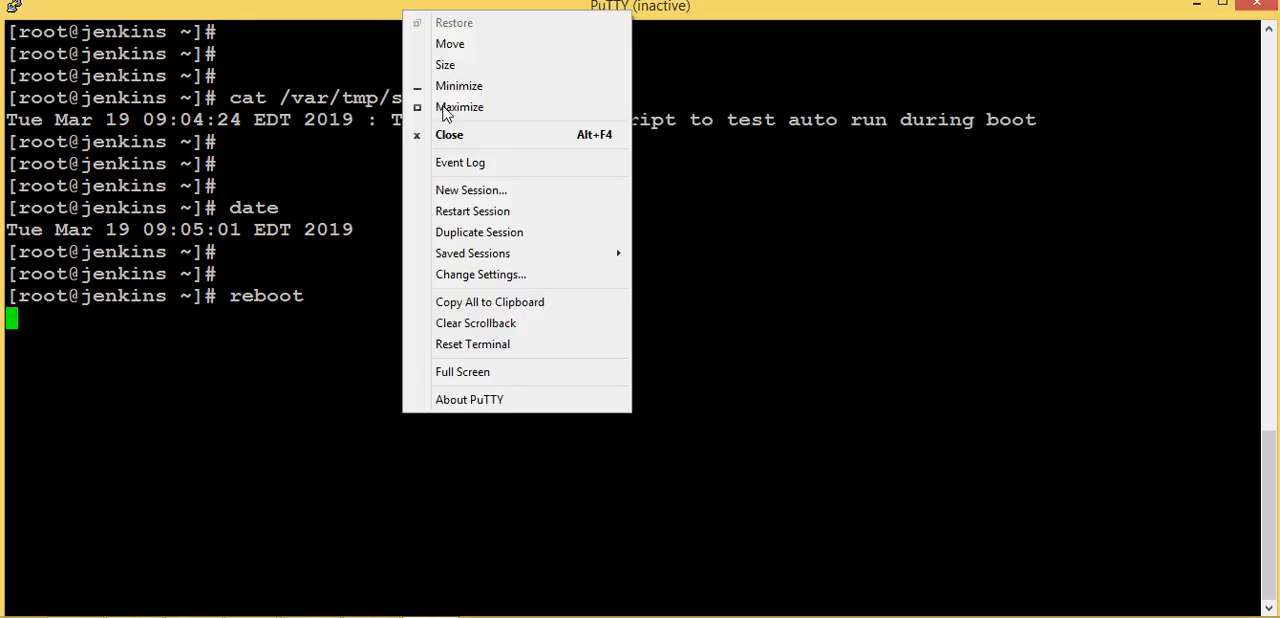
{"action": "left_click", "coordinate": [497, 254]}
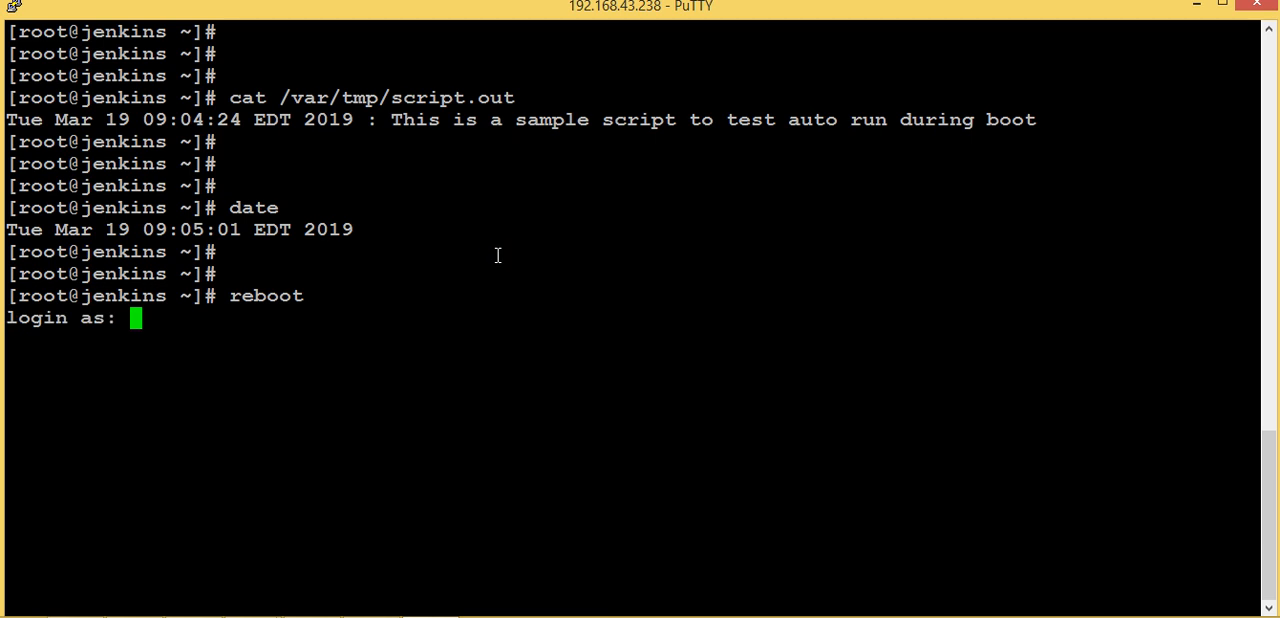
{"action": "type", "text": "root"}
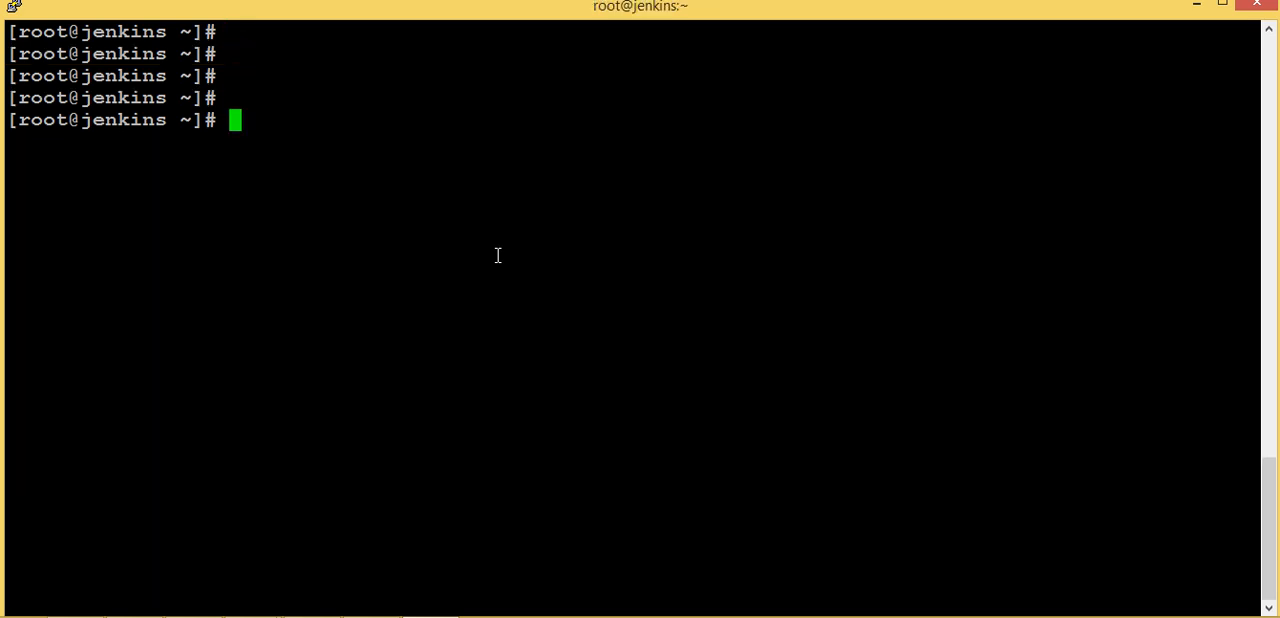
Show script.out's 09:06:01 entry, then highlight date's 09:06:28 output.
{"action": "type", "text": "cat /var/tmp/script.out"}
{"action": "type", "text": "date"}
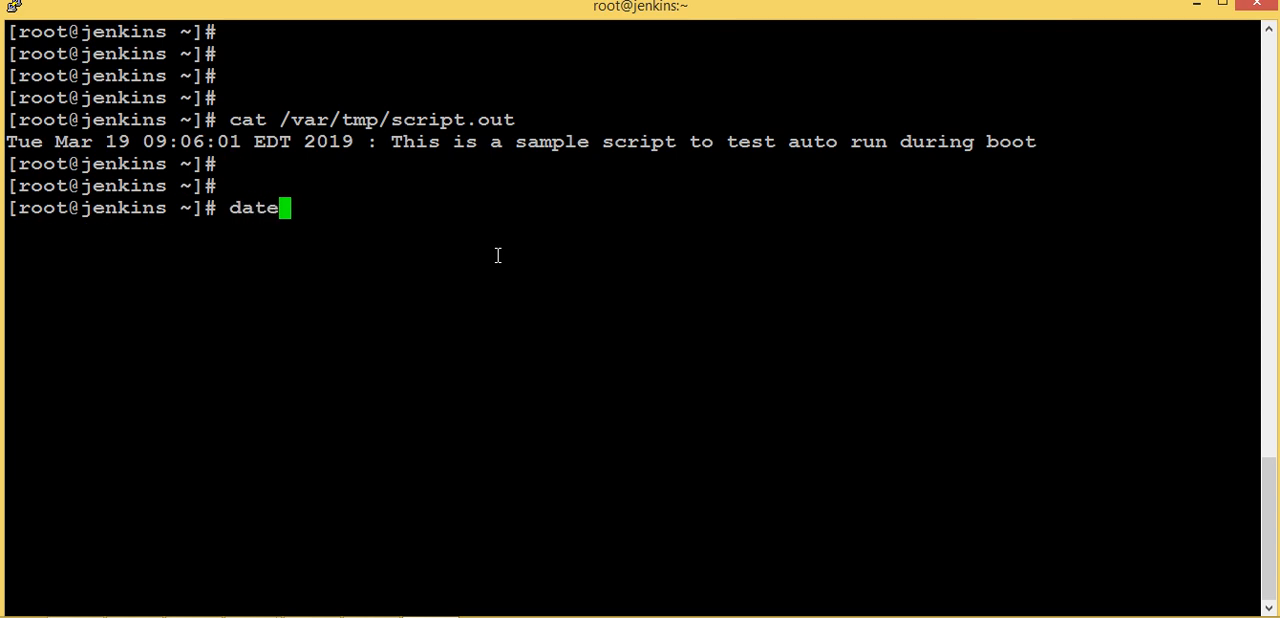
{"action": "key", "text": "Return"}
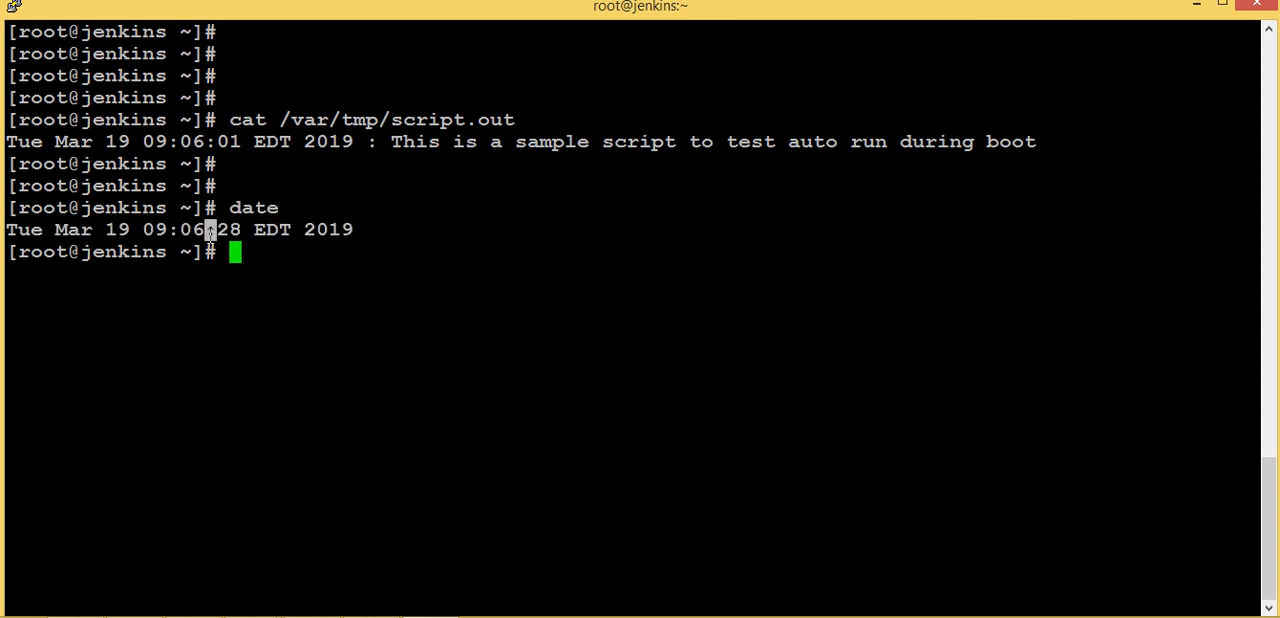
{"action": "double_click", "coordinate": [193, 229]}
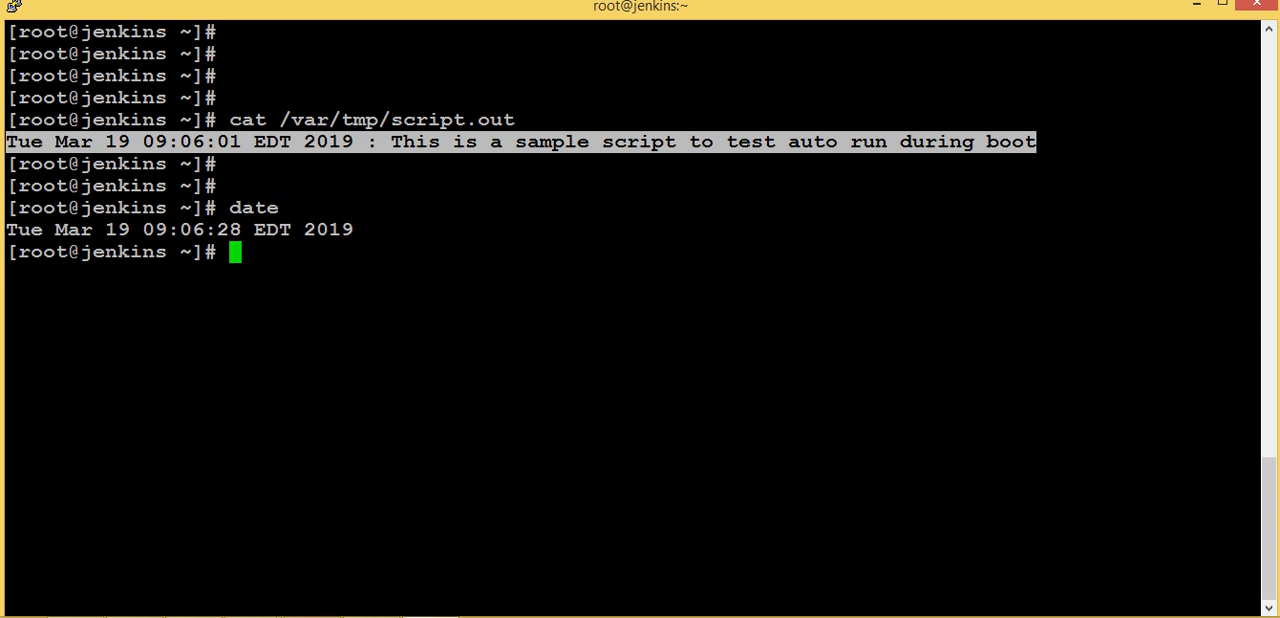
{"action": "mouse_move", "coordinate": [300, 615]}
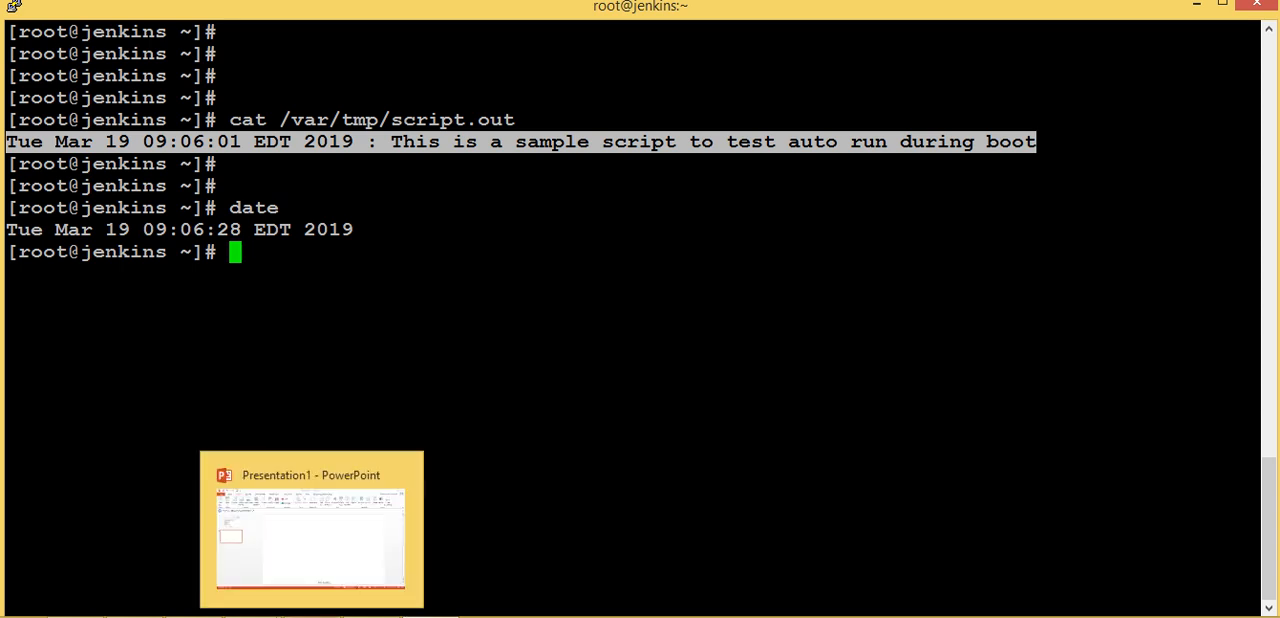